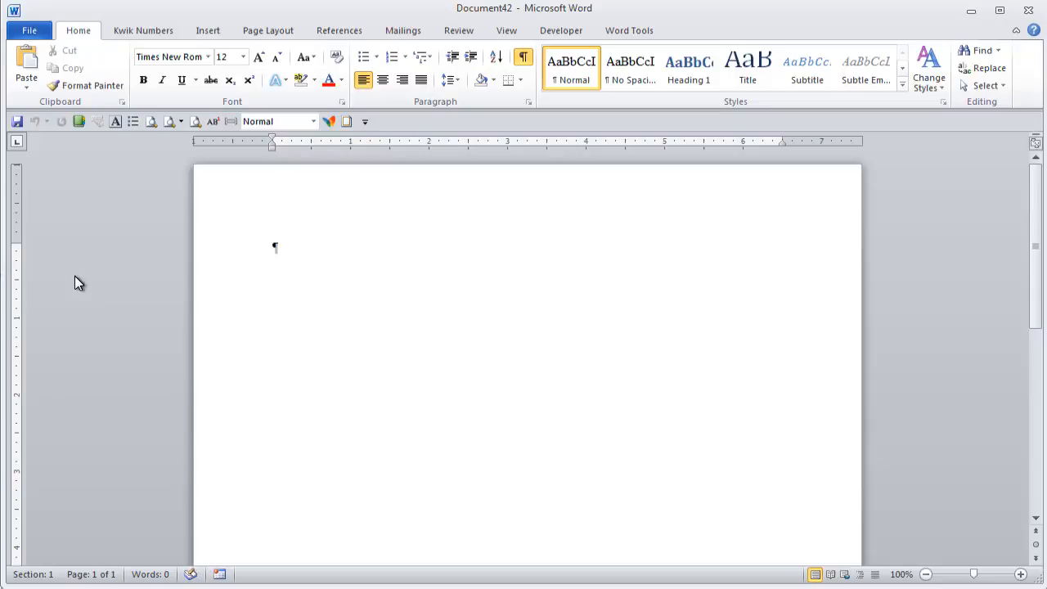
- Start a new macro from the Developer Macros list but decline replacing the existing one
{"action": "left_click", "coordinate": [275, 247]}
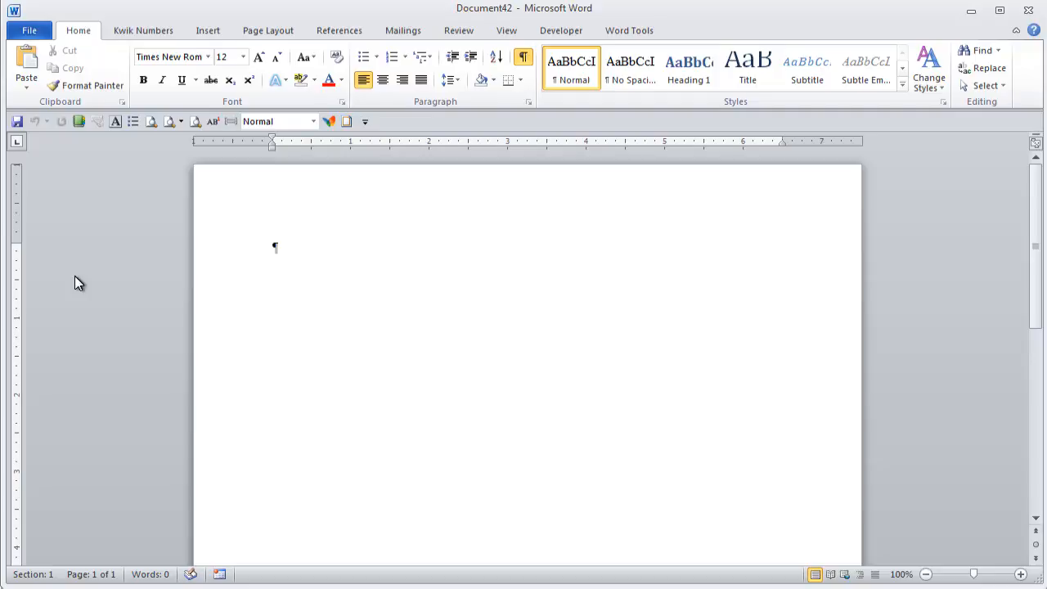
{"action": "mouse_move", "coordinate": [557, 114]}
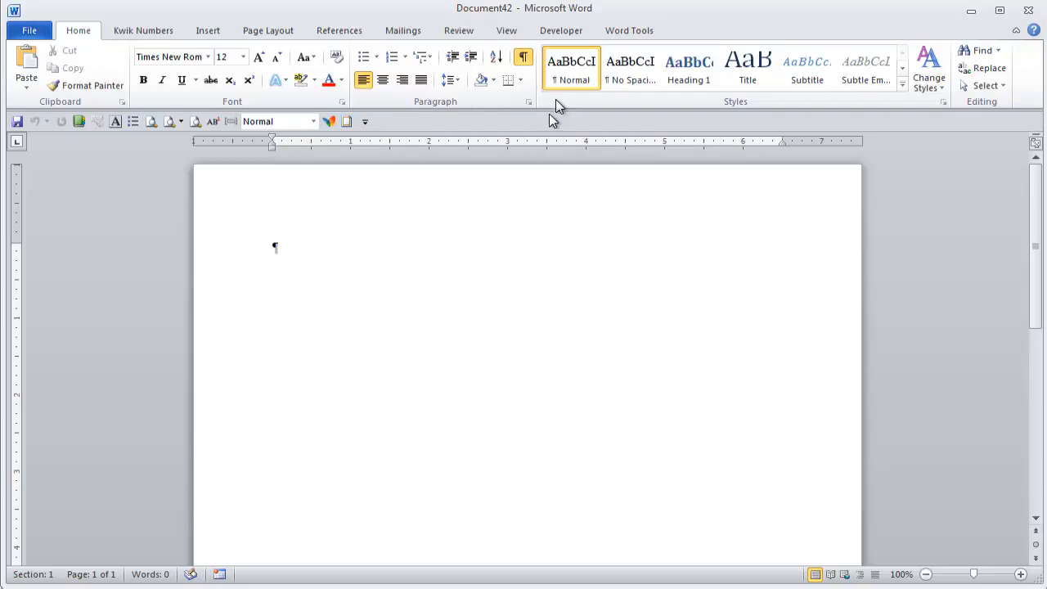
{"action": "left_click", "coordinate": [562, 29]}
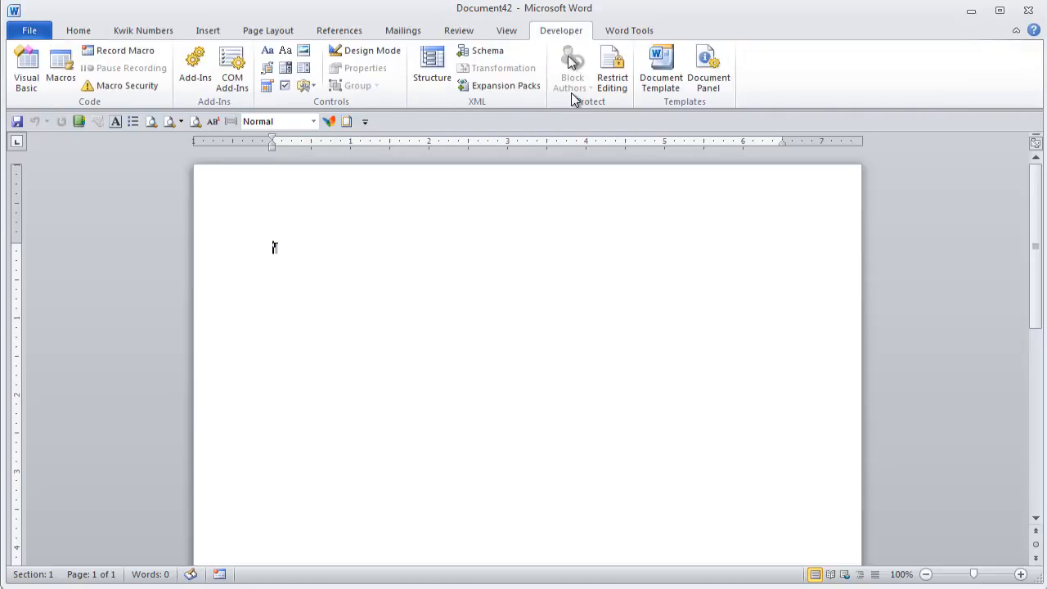
{"action": "mouse_move", "coordinate": [612, 68]}
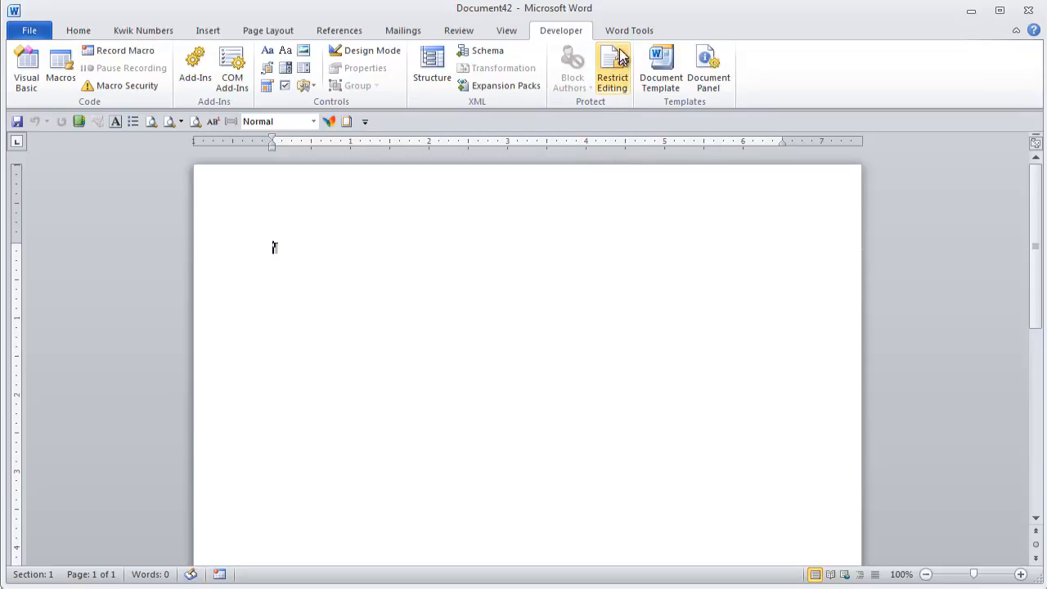
{"action": "mouse_move", "coordinate": [122, 49]}
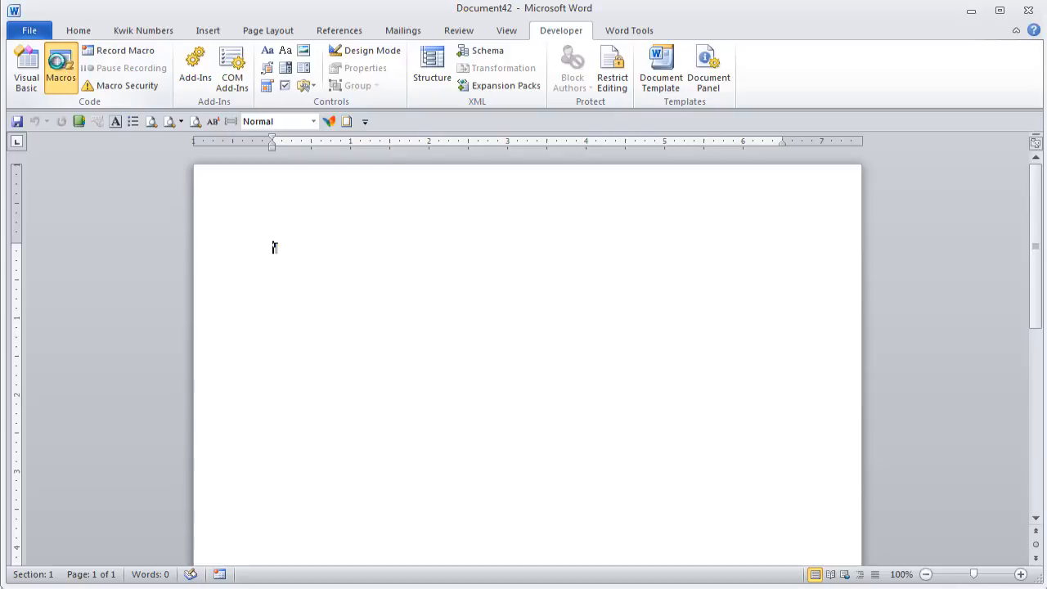
{"action": "left_click", "coordinate": [60, 69]}
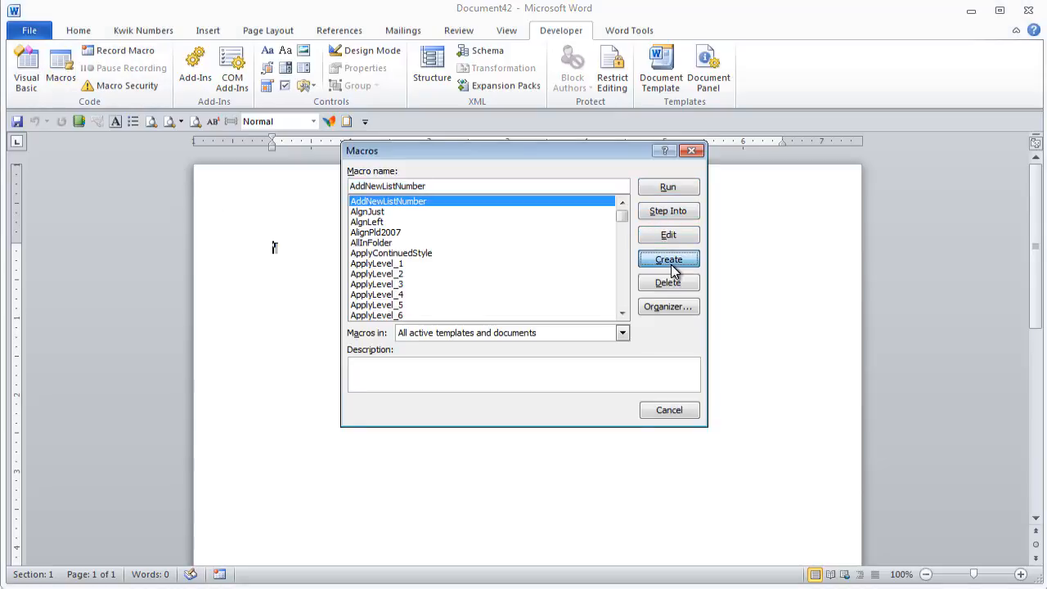
{"action": "left_click", "coordinate": [668, 258]}
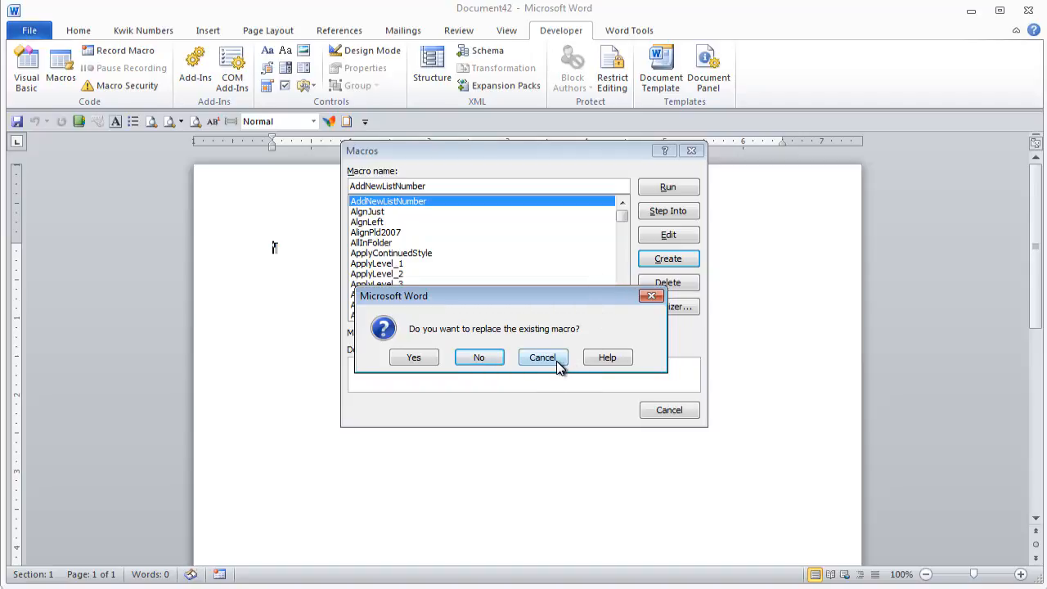
{"action": "left_click", "coordinate": [542, 356]}
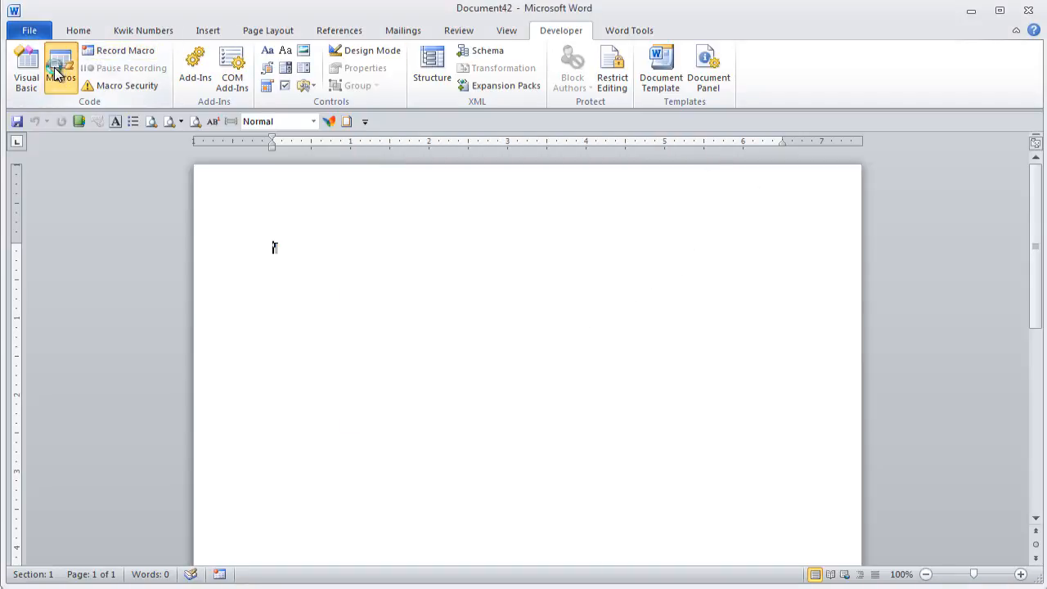
- Create a new empty macro named GetPrinterName in the NewMacros module
{"action": "left_click", "coordinate": [60, 69]}
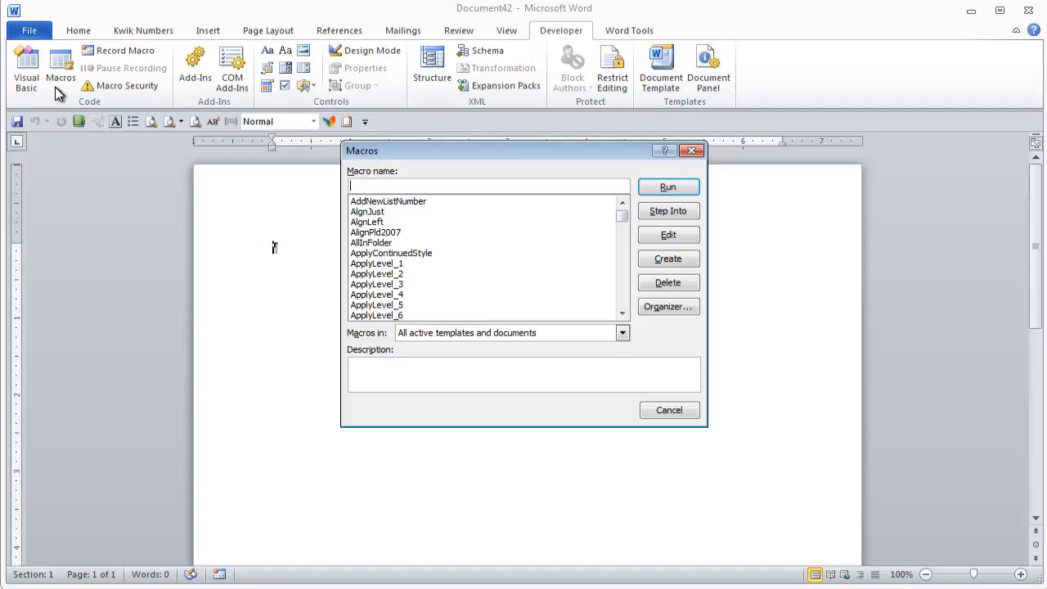
{"action": "type", "text": "GetPrinterName"}
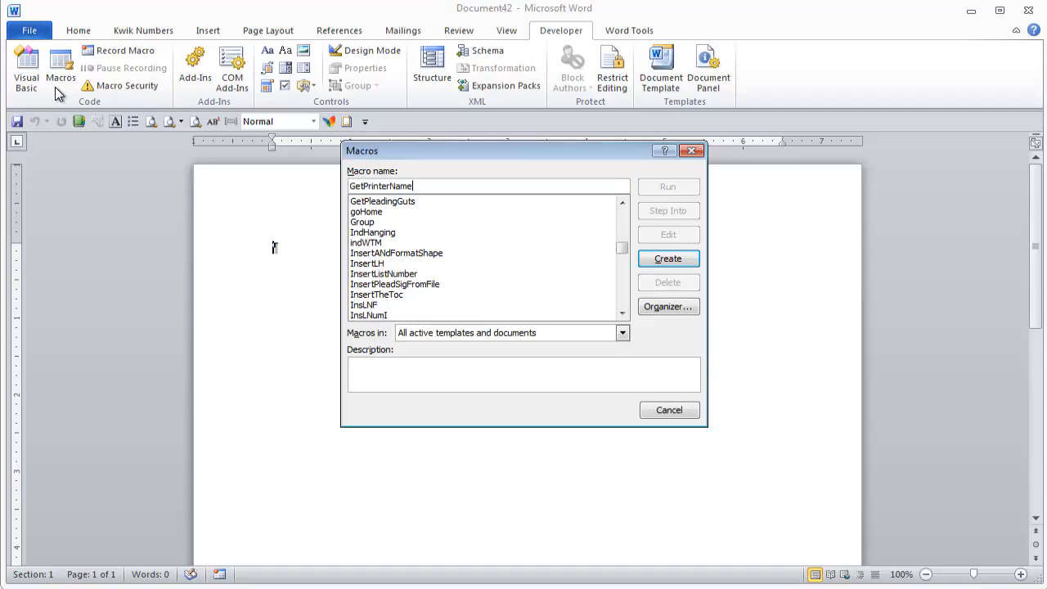
{"action": "left_click", "coordinate": [667, 259]}
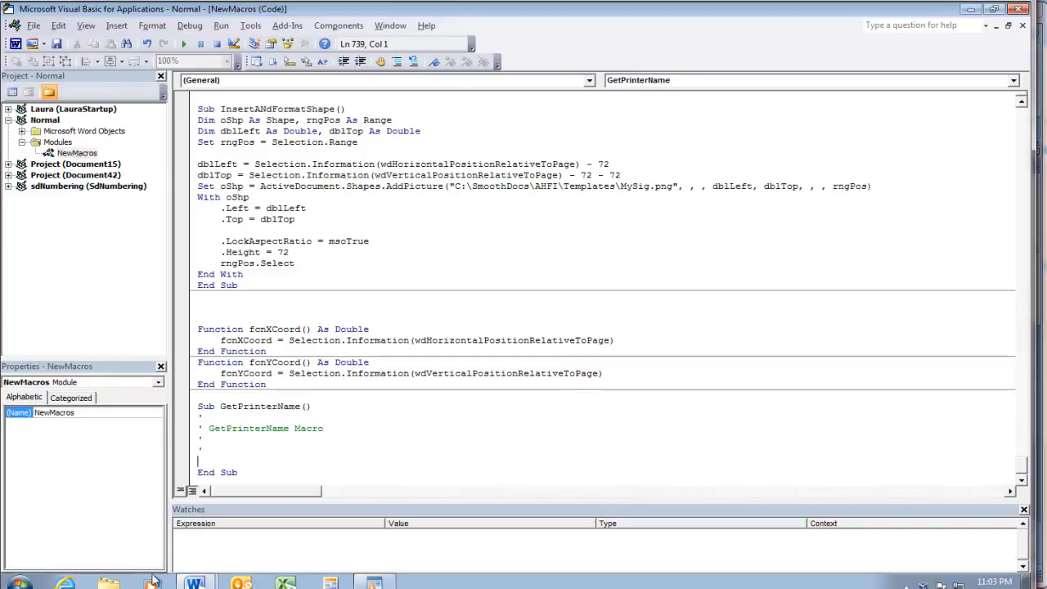
{"action": "mouse_move", "coordinate": [180, 464]}
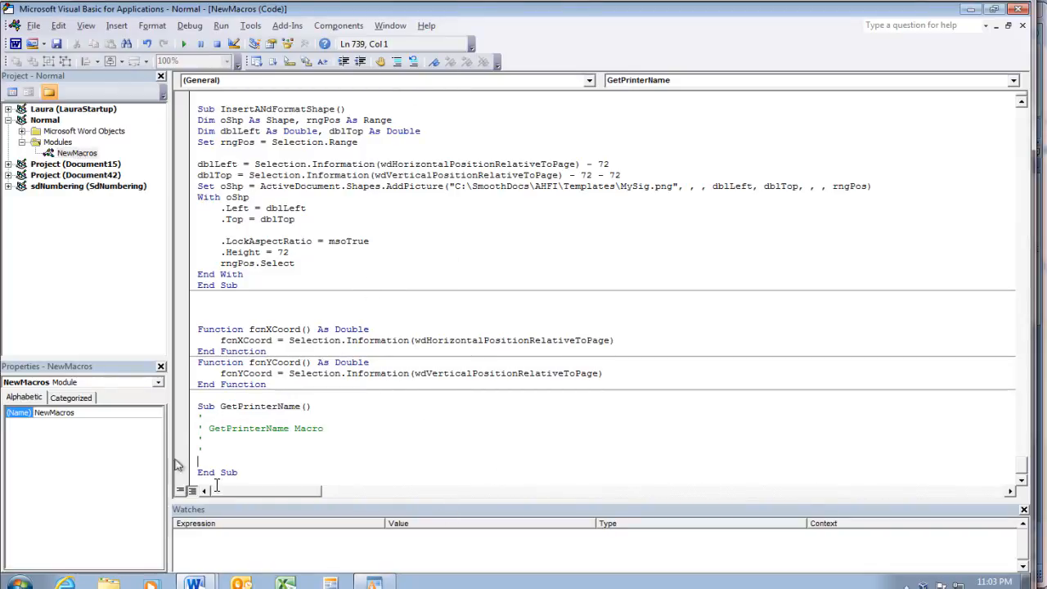
{"action": "mouse_move", "coordinate": [413, 527]}
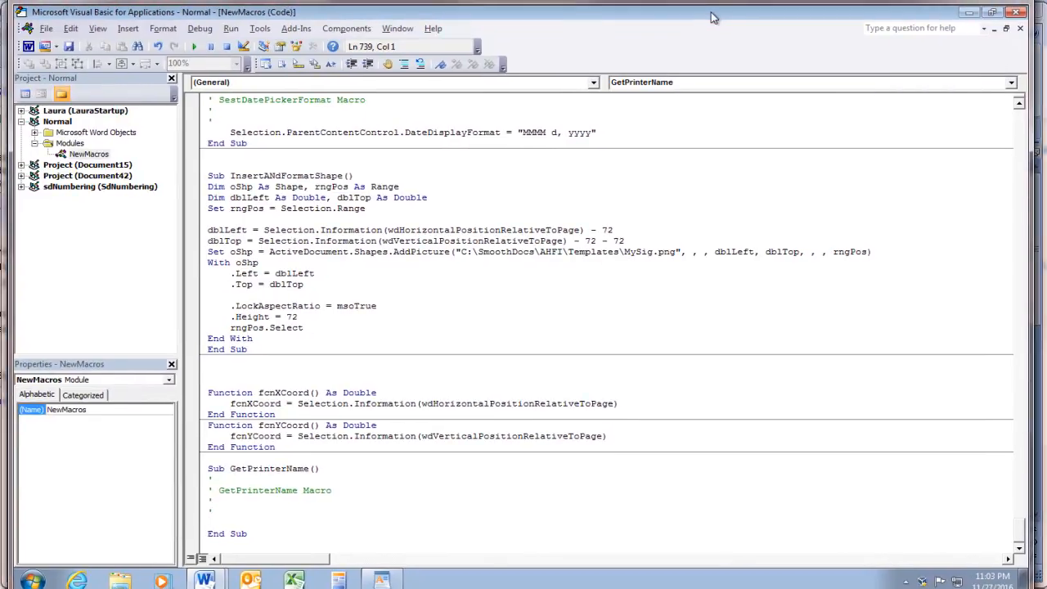
{"action": "mouse_move", "coordinate": [127, 28]}
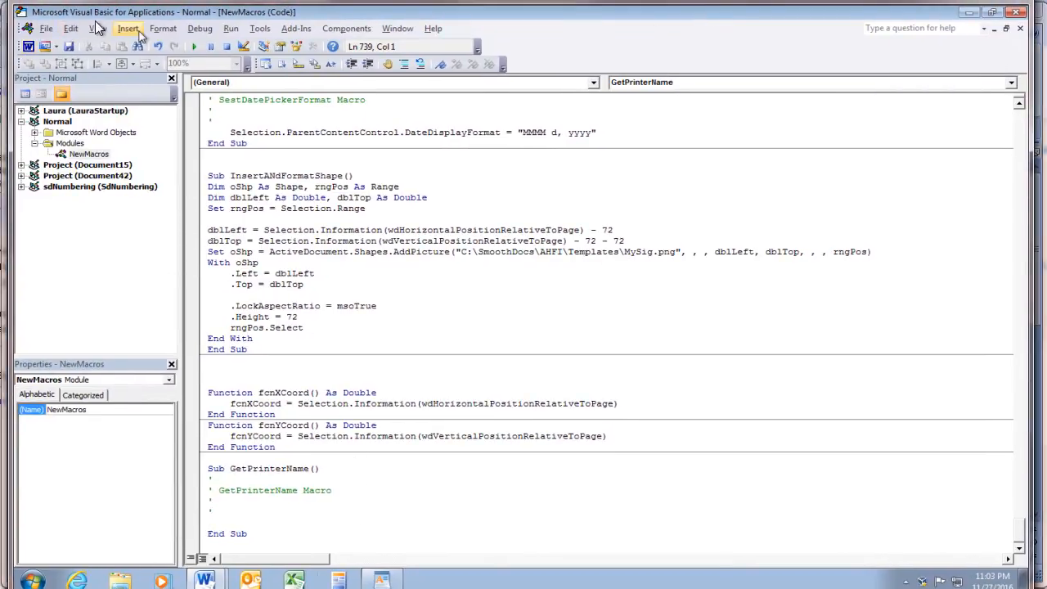
- Show the Immediate window below the empty GetPrinterName subroutine
{"action": "left_click", "coordinate": [99, 28]}
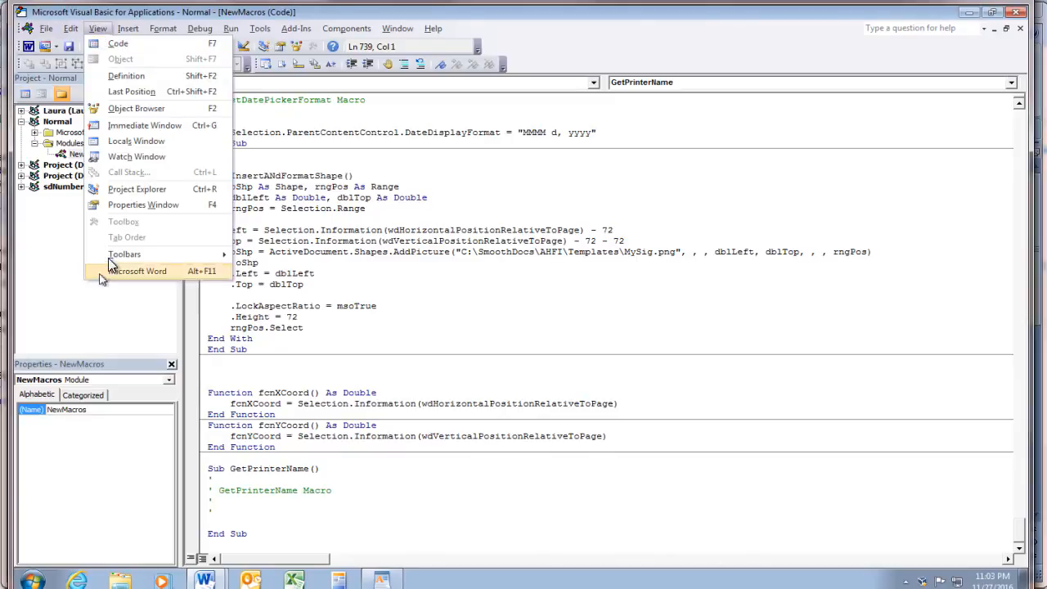
{"action": "mouse_move", "coordinate": [144, 124]}
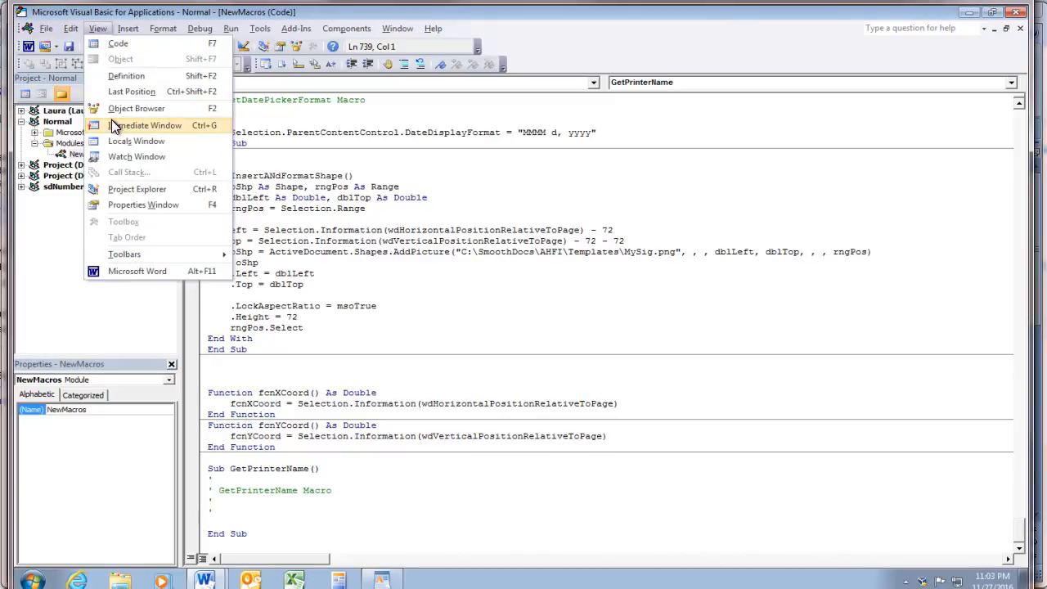
{"action": "left_click", "coordinate": [147, 124]}
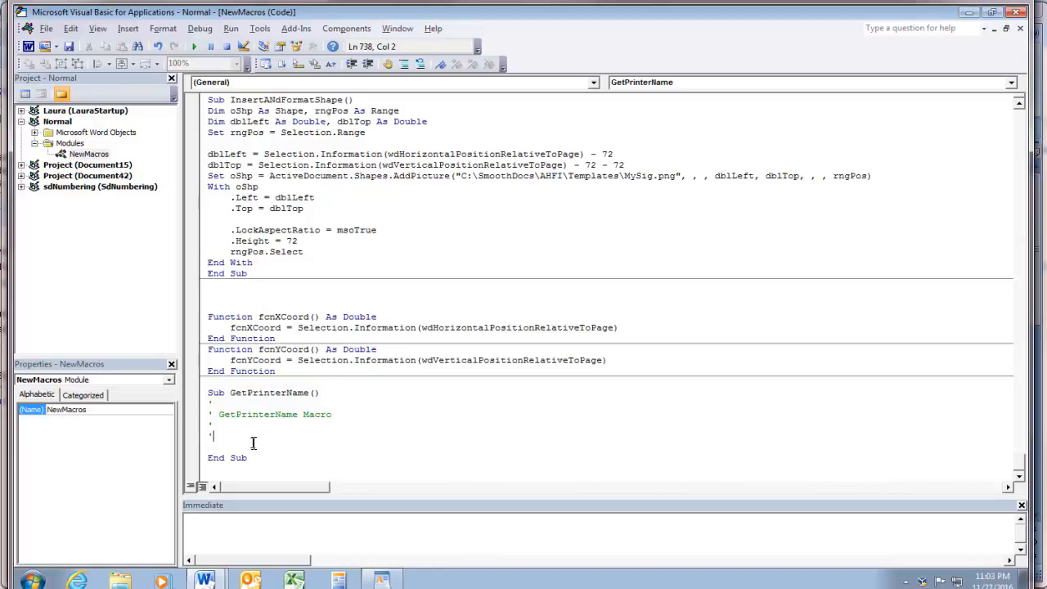
{"action": "mouse_move", "coordinate": [205, 579]}
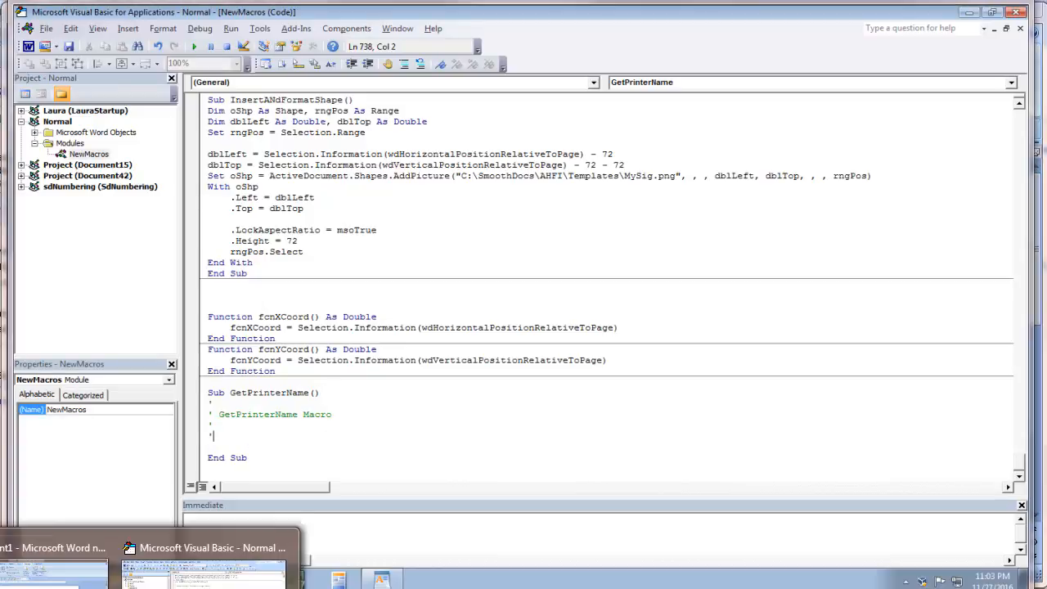
{"action": "left_click", "coordinate": [52, 546]}
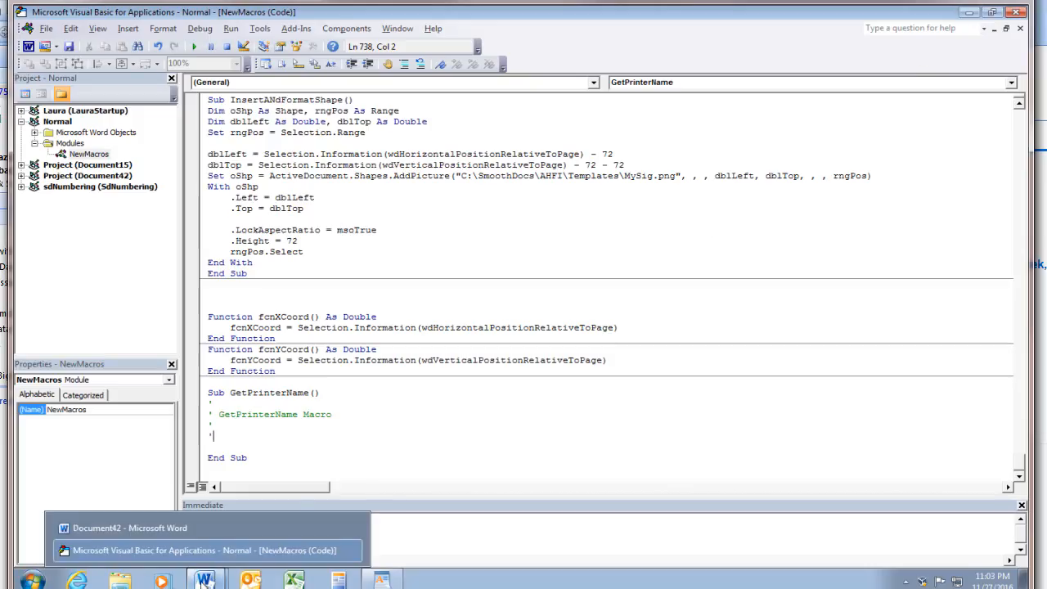
{"action": "mouse_move", "coordinate": [170, 527]}
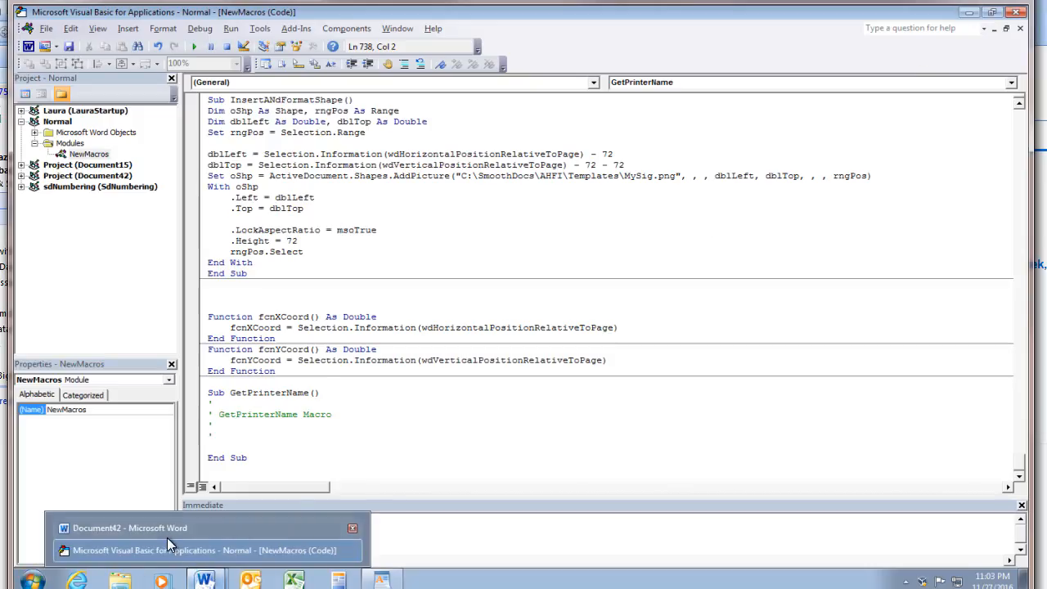
- Make Brother MFC-830CLN USB the active printer in Word's print settings, replacing Send To OneNote 2010
{"action": "left_click", "coordinate": [129, 527]}
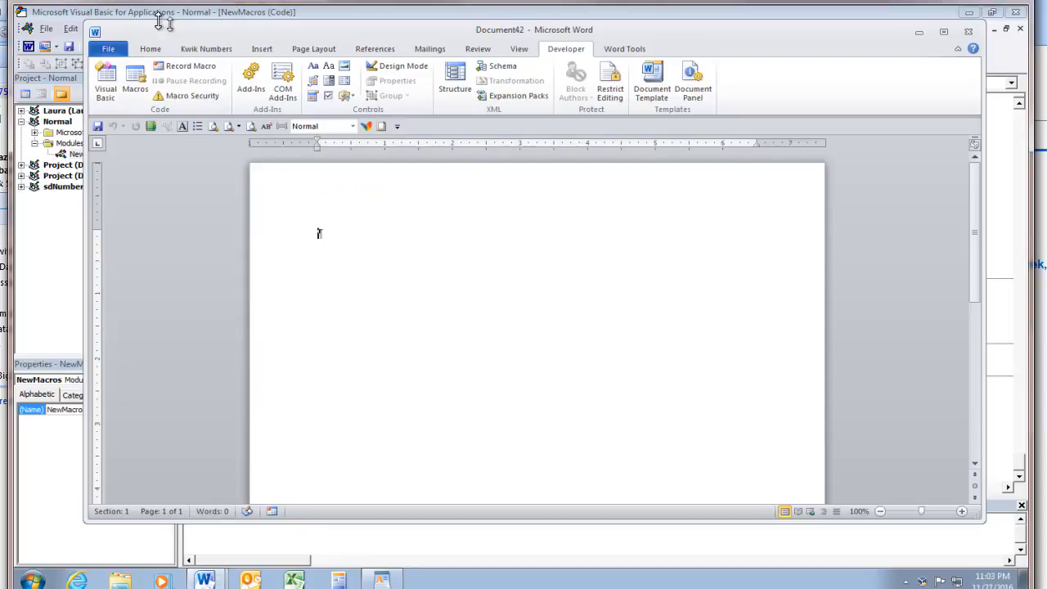
{"action": "mouse_move", "coordinate": [166, 43]}
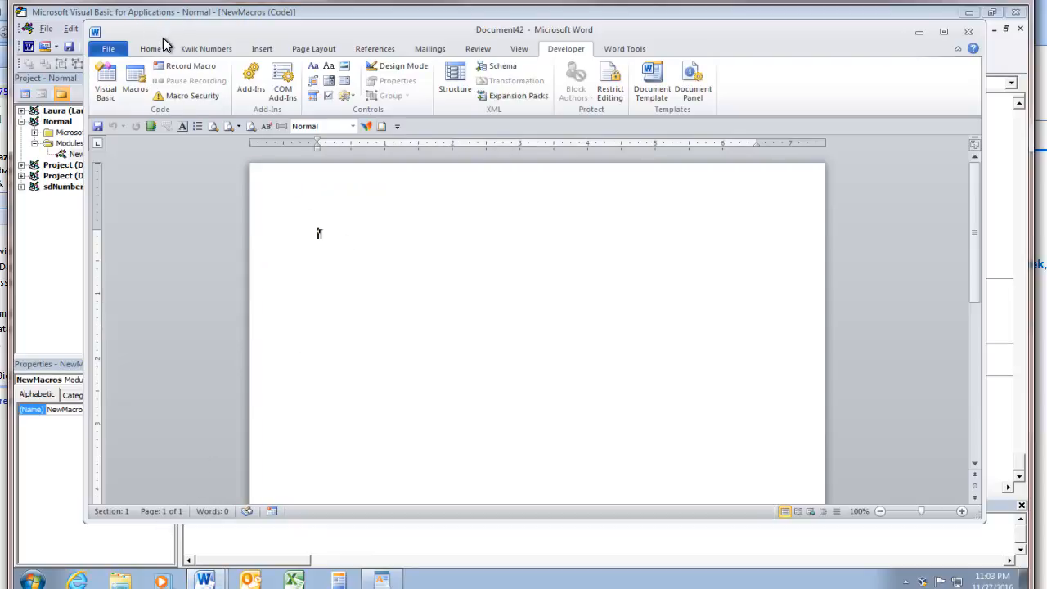
{"action": "mouse_move", "coordinate": [134, 78]}
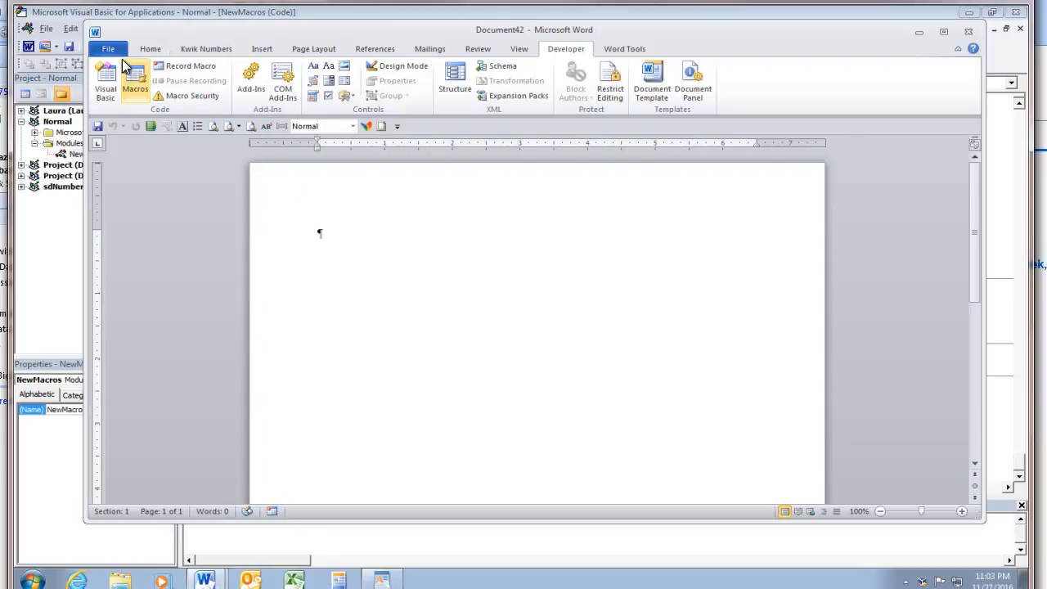
{"action": "mouse_move", "coordinate": [370, 435]}
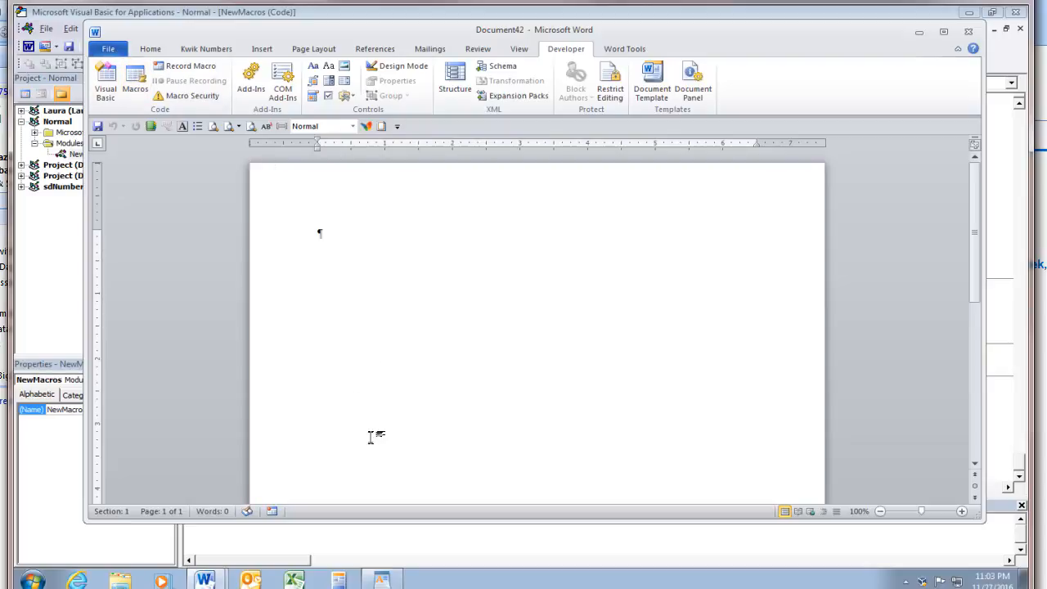
{"action": "left_click", "coordinate": [108, 50]}
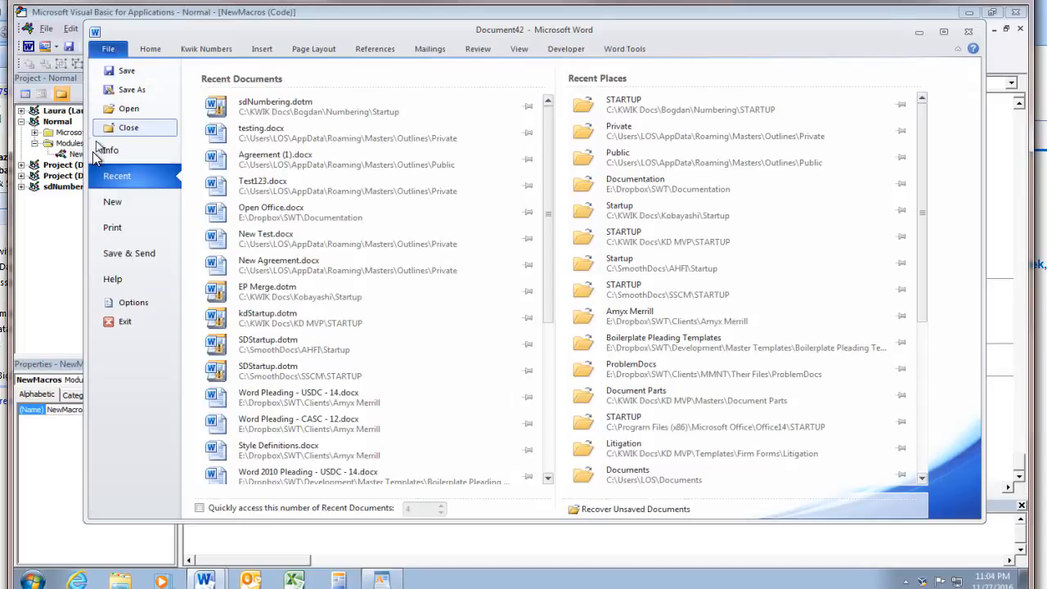
{"action": "left_click", "coordinate": [111, 227]}
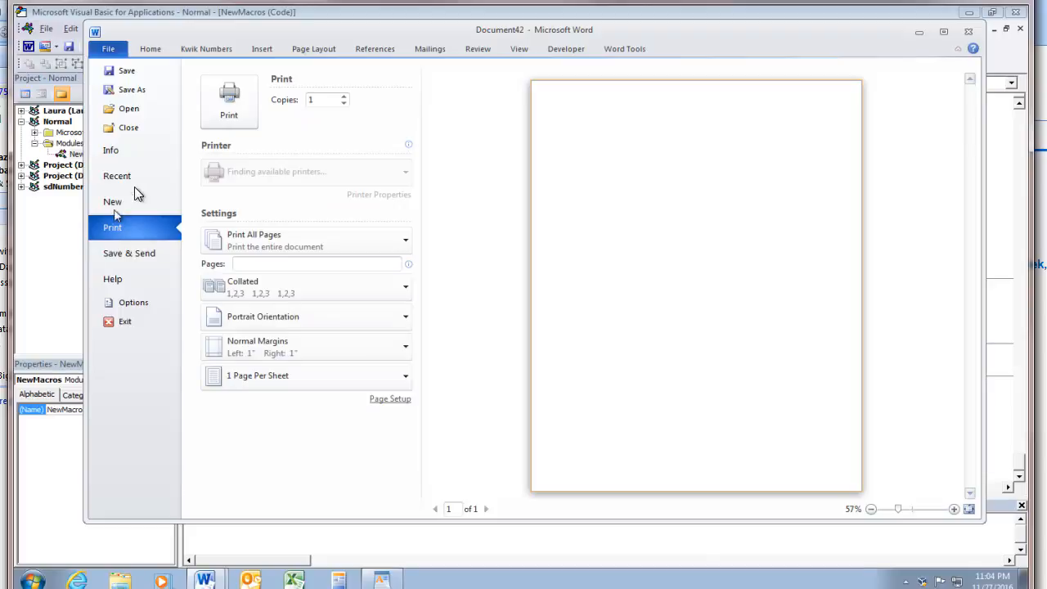
{"action": "left_click", "coordinate": [308, 172]}
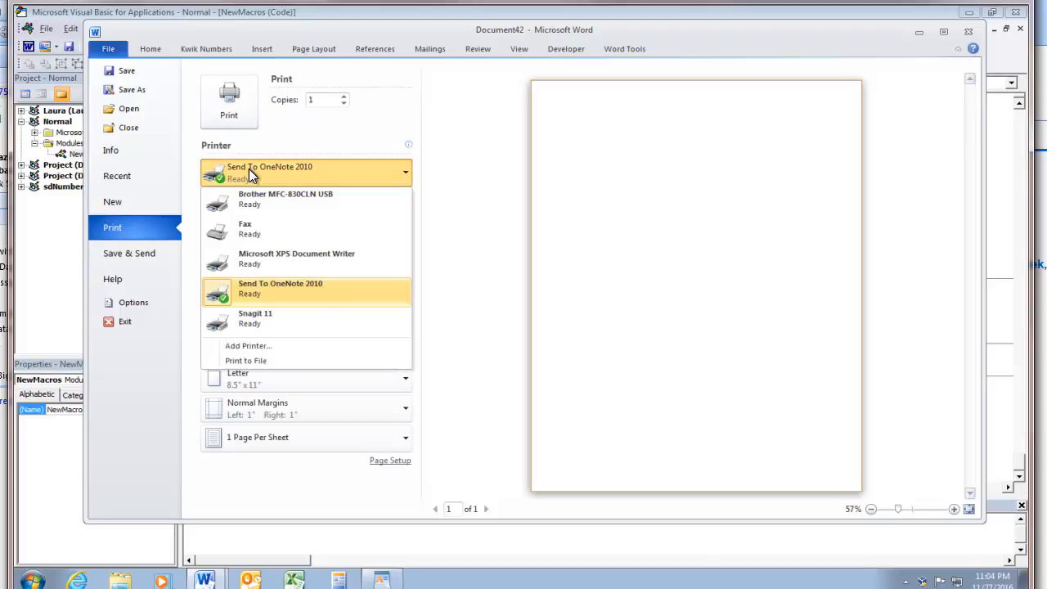
{"action": "left_click", "coordinate": [285, 200]}
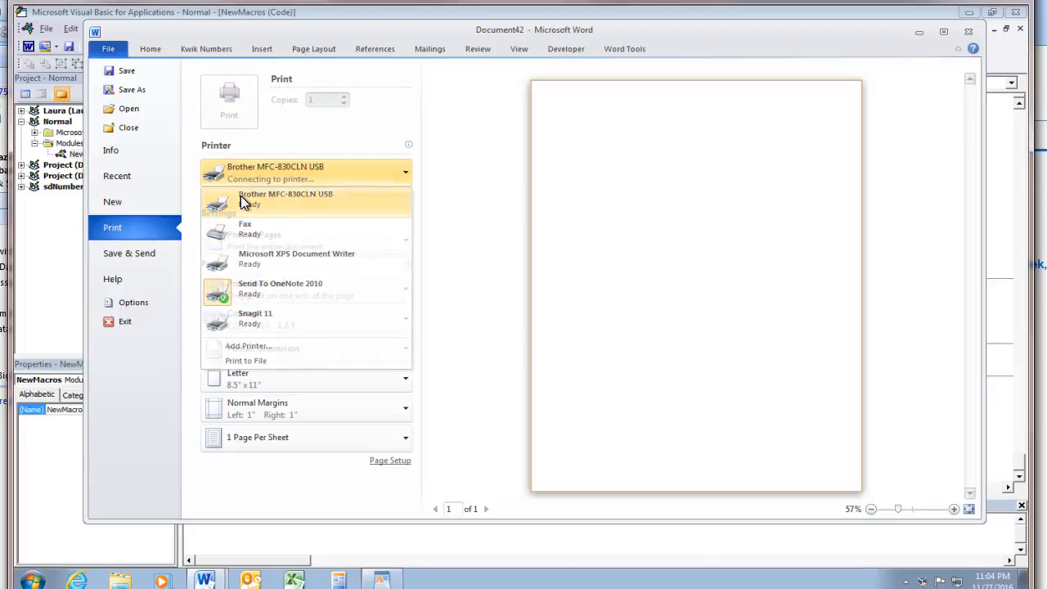
{"action": "left_click", "coordinate": [308, 200]}
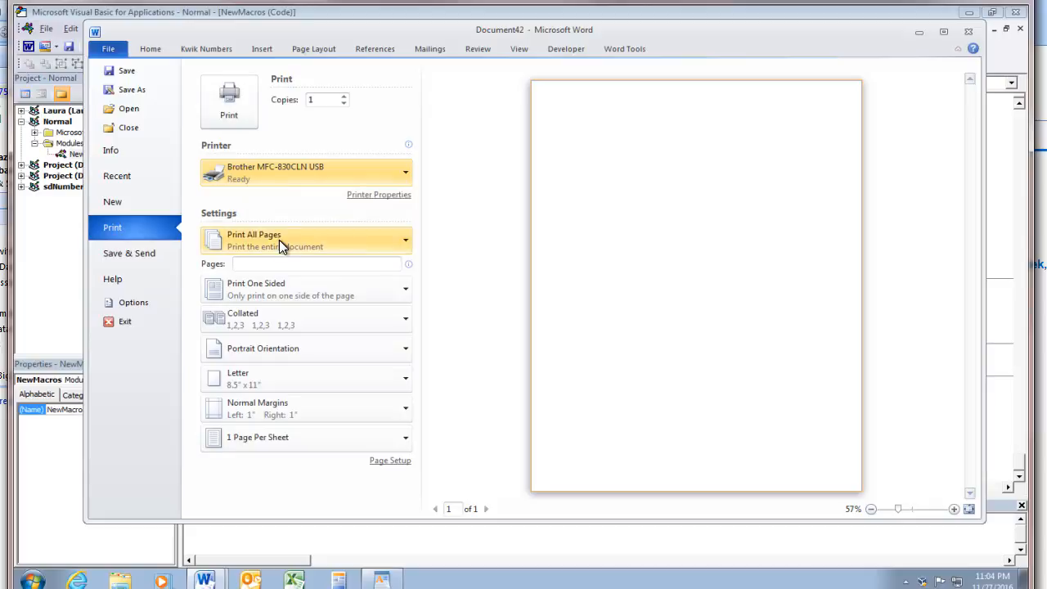
{"action": "mouse_move", "coordinate": [167, 64]}
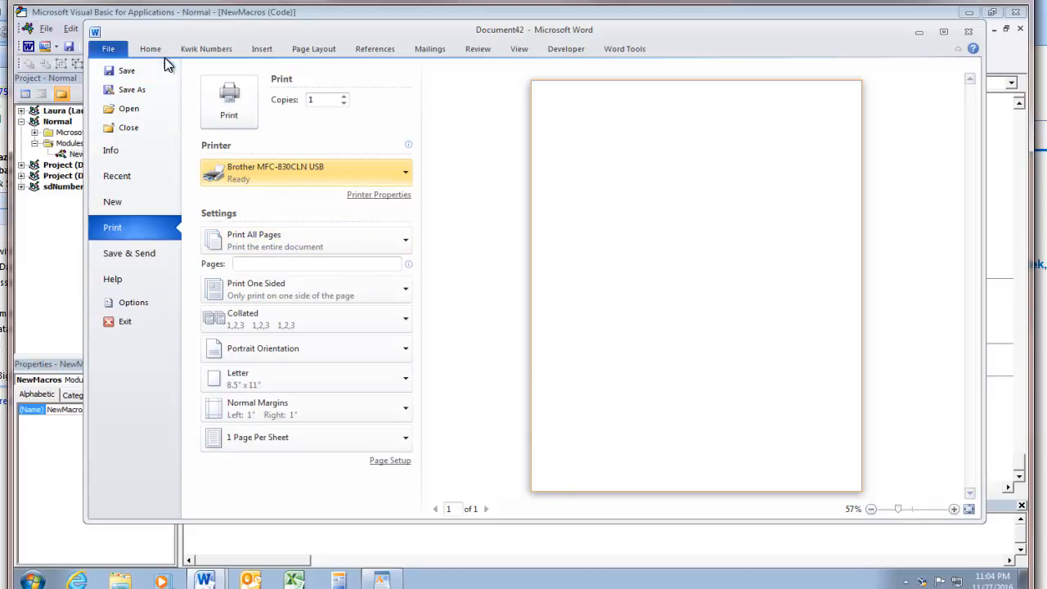
{"action": "left_click", "coordinate": [150, 50]}
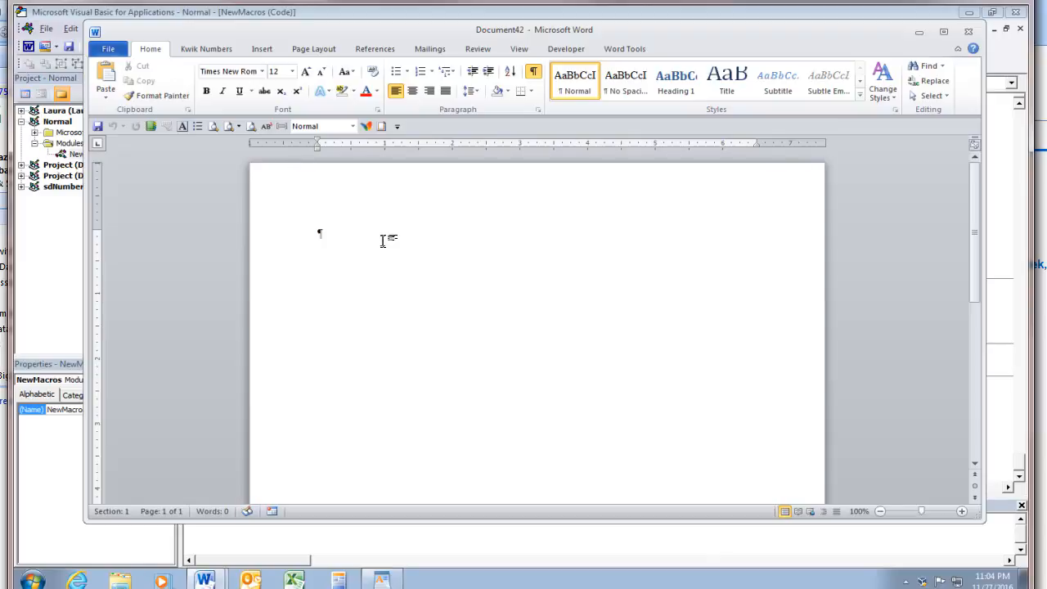
{"action": "mouse_move", "coordinate": [331, 360]}
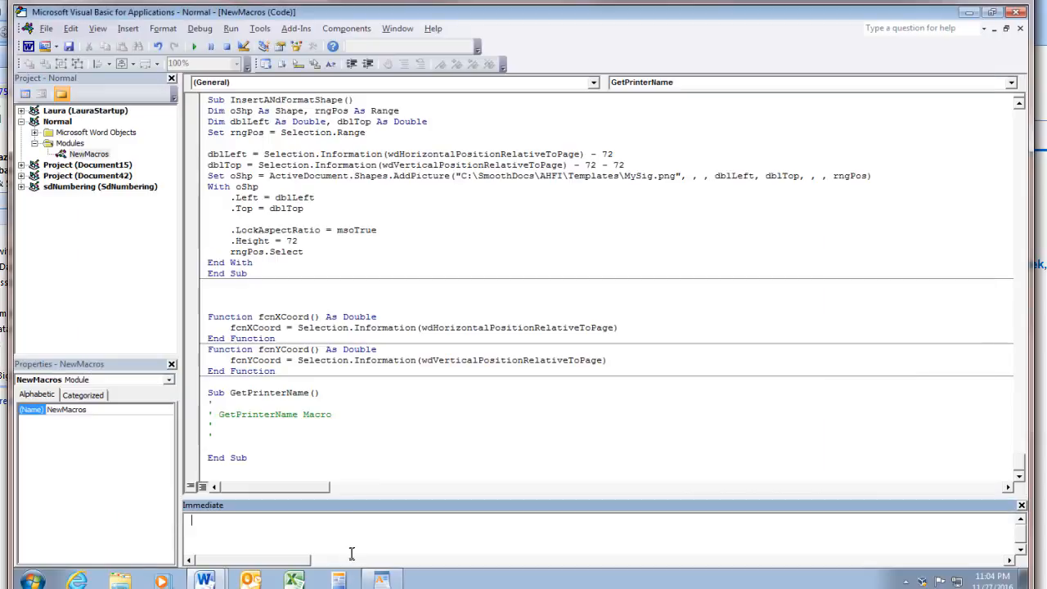
- Add the line Debug.Print Application.ActivePrinter inside Sub GetPrinterName
{"action": "left_click", "coordinate": [221, 442]}
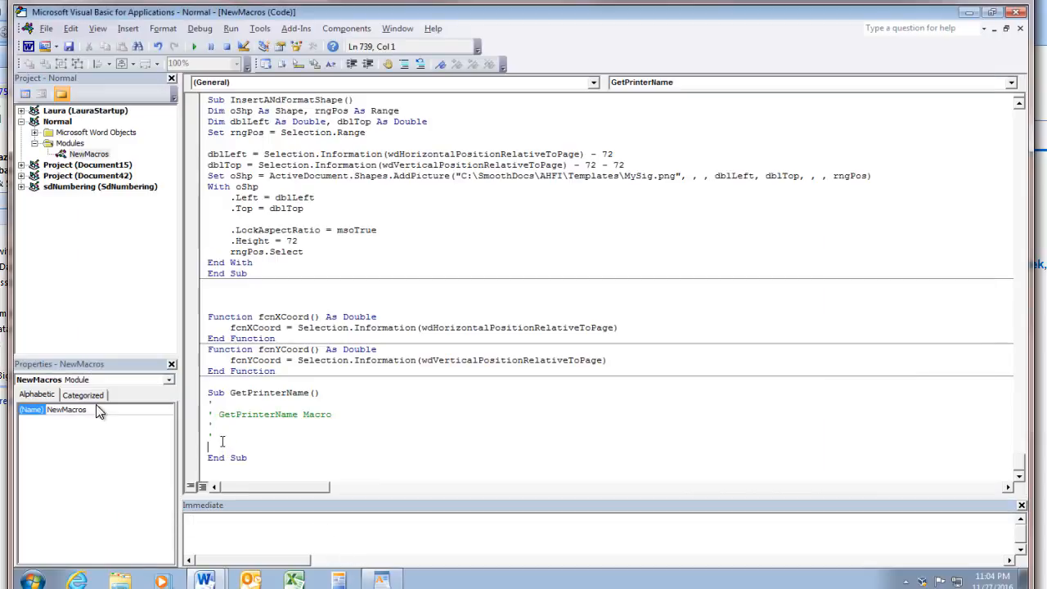
{"action": "type", "text": "deb"}
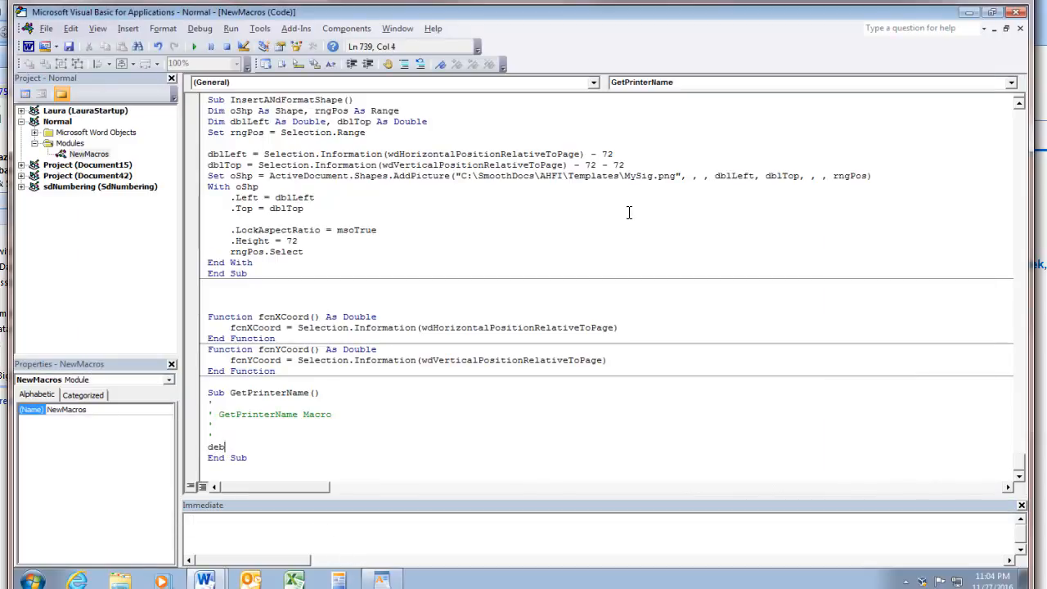
{"action": "type", "text": "ug"}
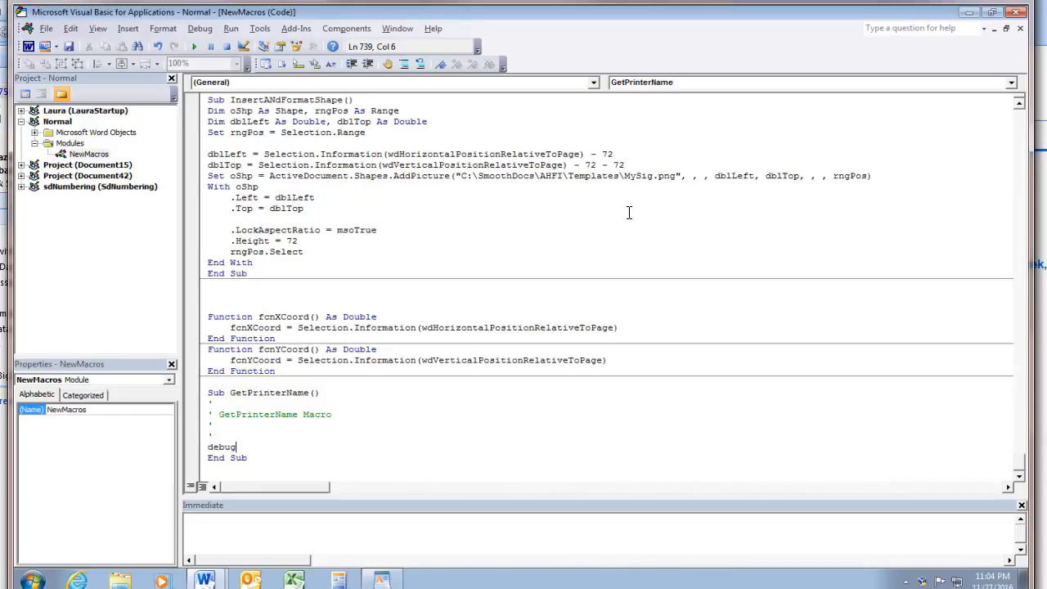
{"action": "type", "text": ".Print"}
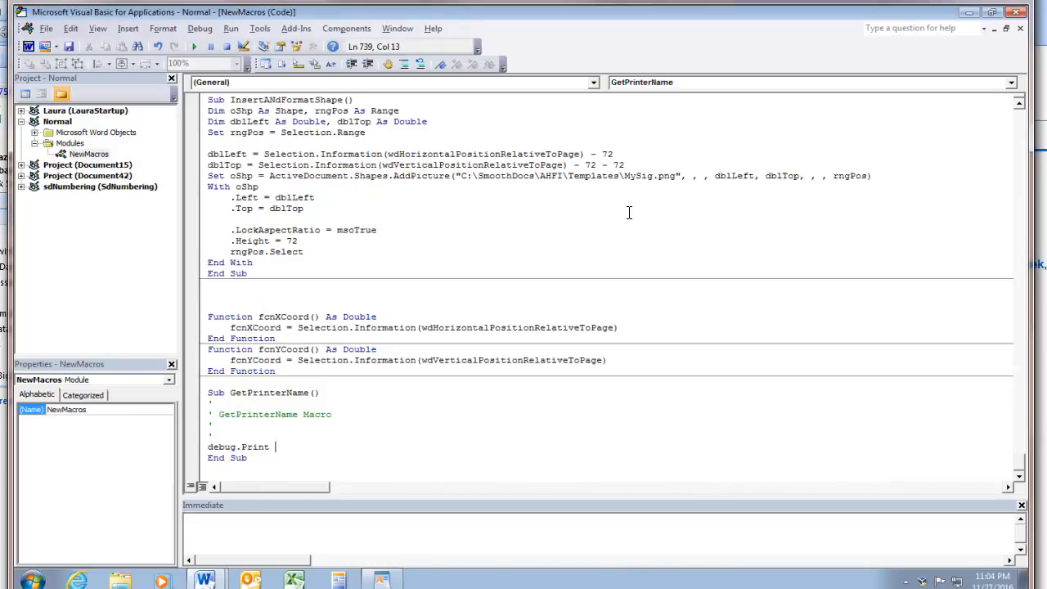
{"action": "type", "text": "application"}
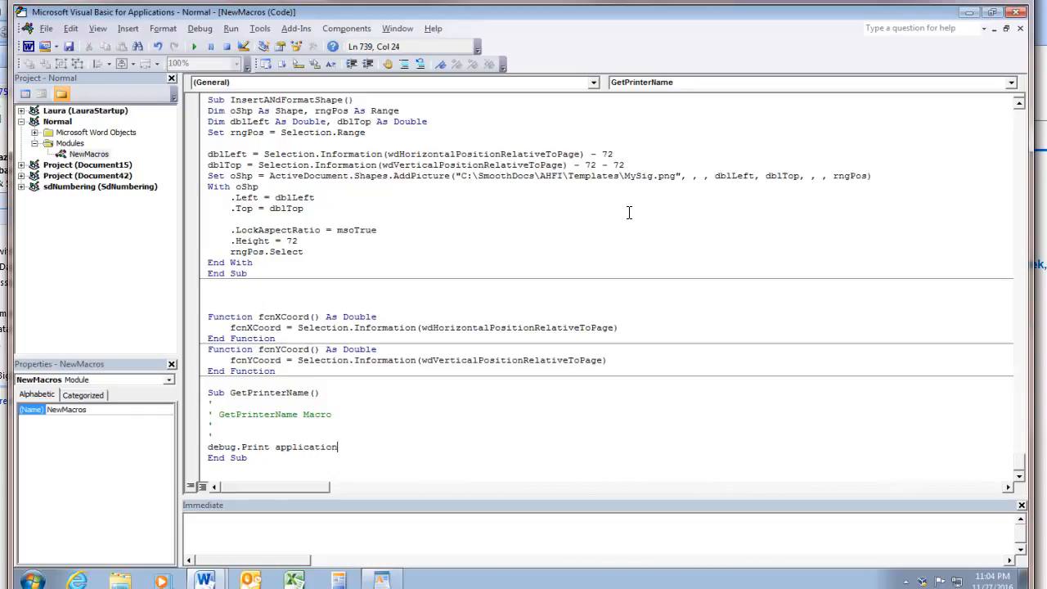
{"action": "type", "text": ".act"}
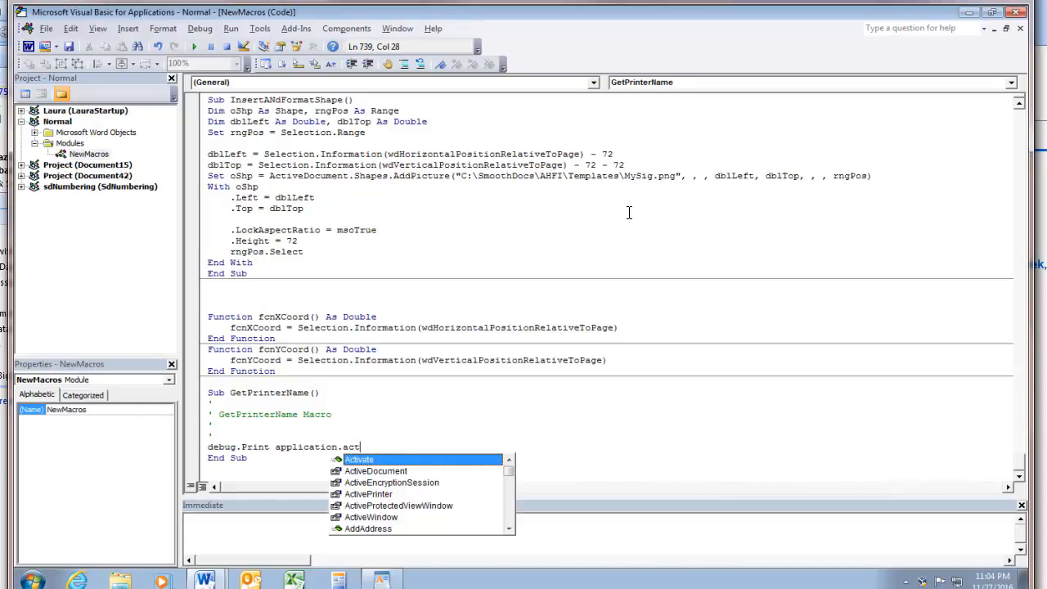
{"action": "type", "text": "ivepr"}
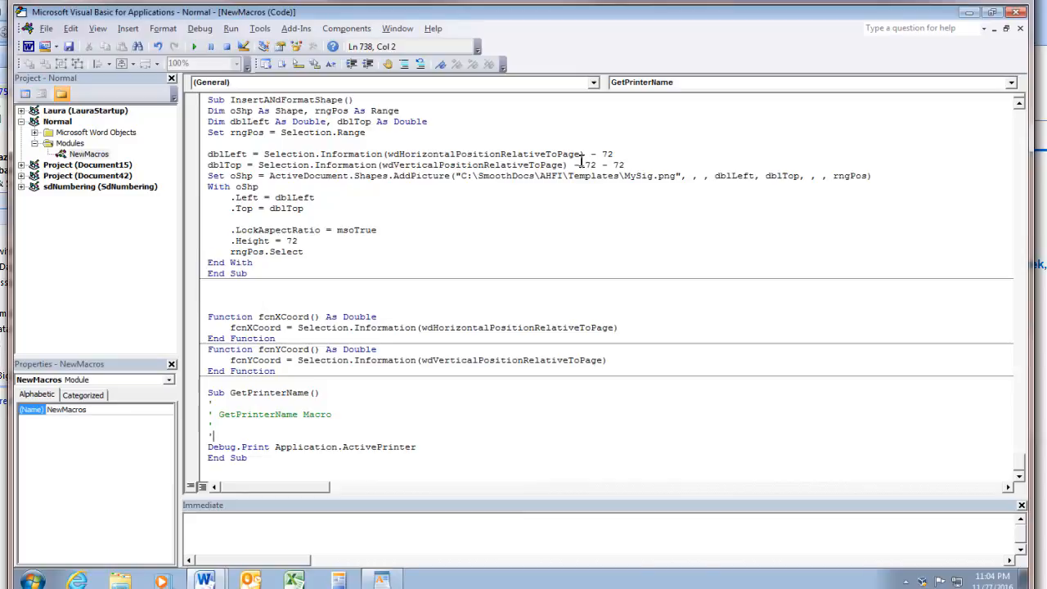
{"action": "mouse_move", "coordinate": [186, 107]}
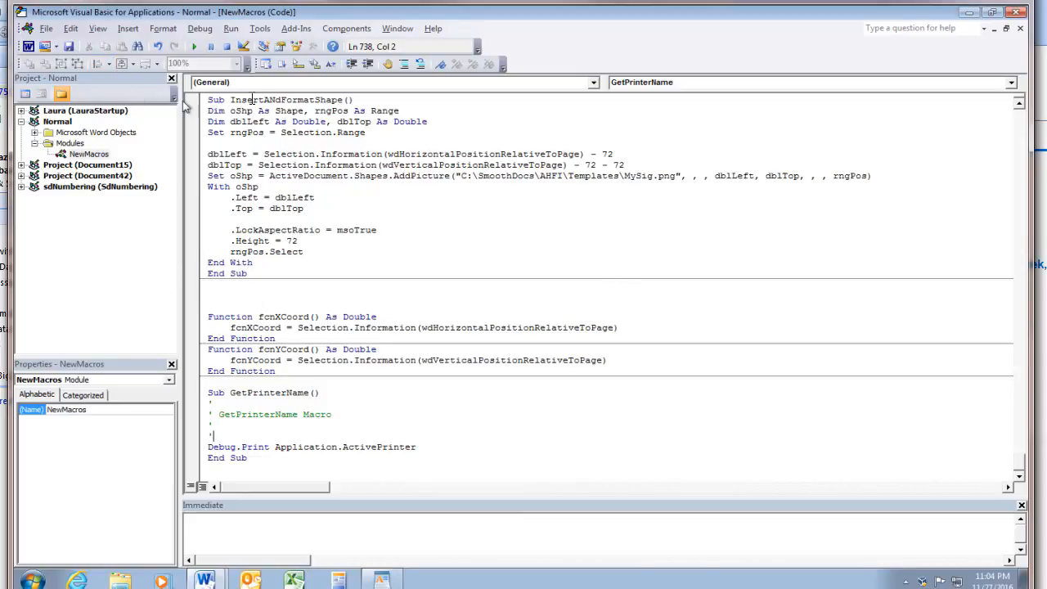
{"action": "mouse_move", "coordinate": [195, 46]}
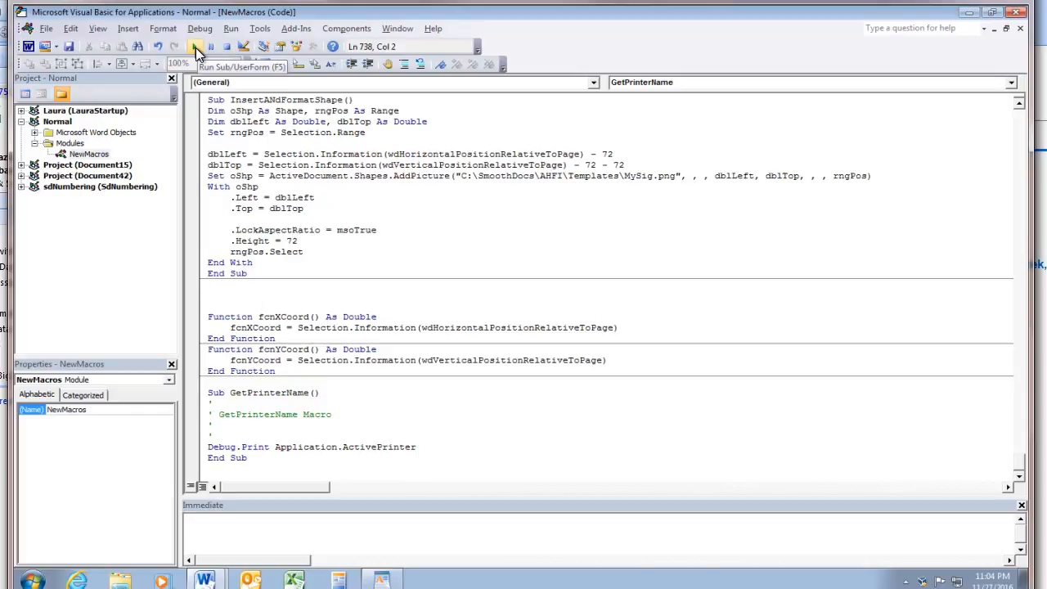
- Run GetPrinterName and select the printed name Brother MFC-830CLN USB in the Immediate window
{"action": "left_click", "coordinate": [195, 46]}
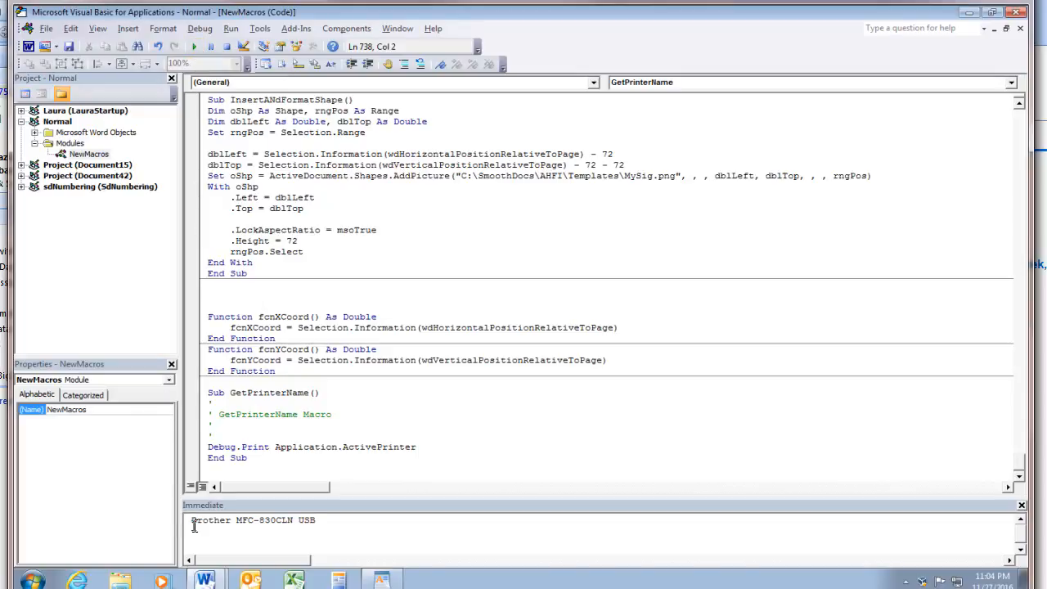
{"action": "triple_click", "coordinate": [253, 520]}
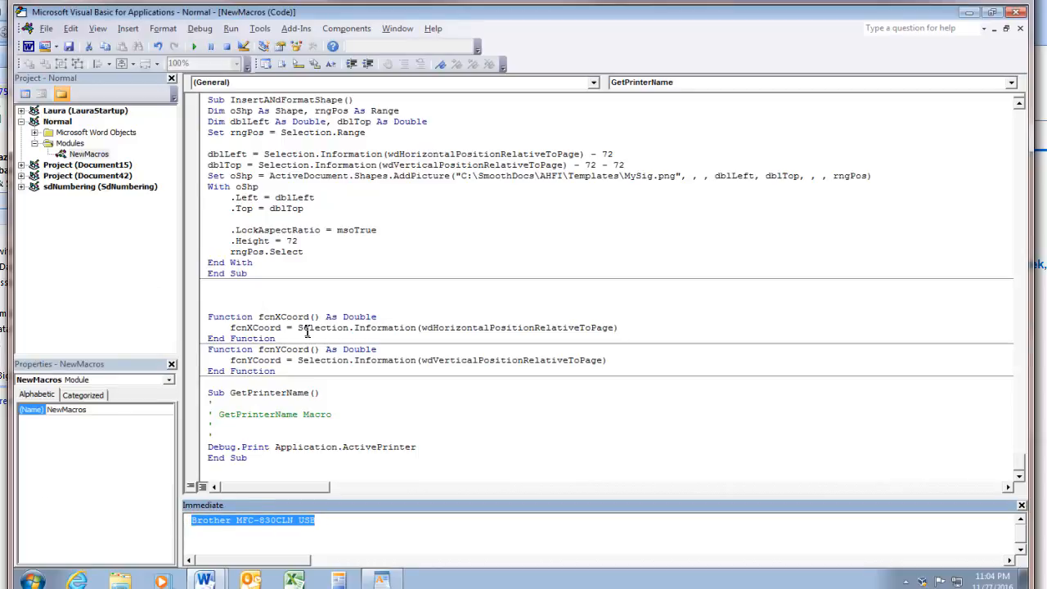
{"action": "mouse_move", "coordinate": [162, 28]}
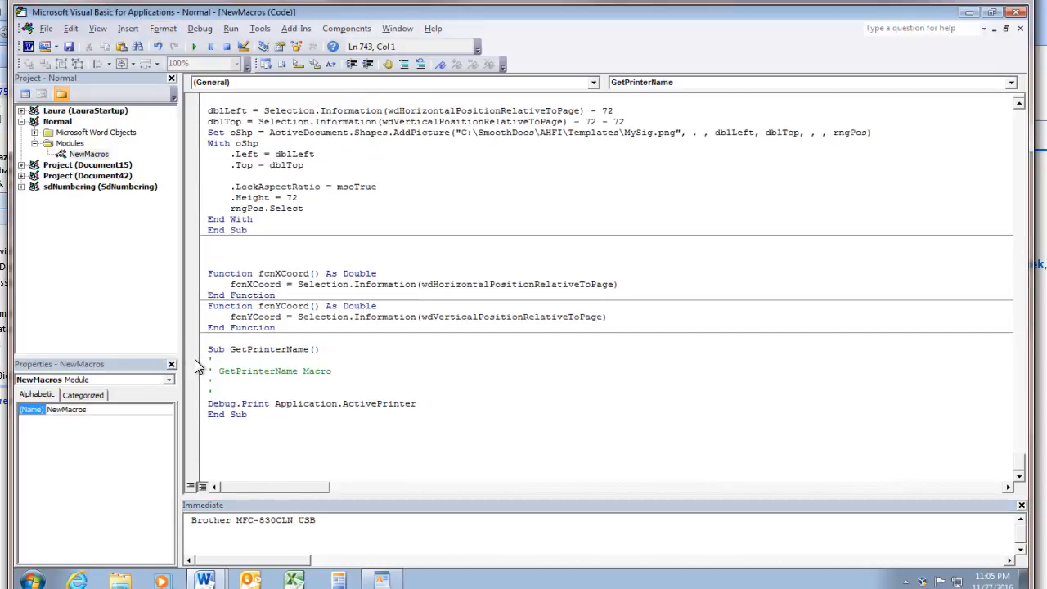
- Declare a new Sub SetMyPrinter() below GetPrinterName
{"action": "type", "text": "S"}
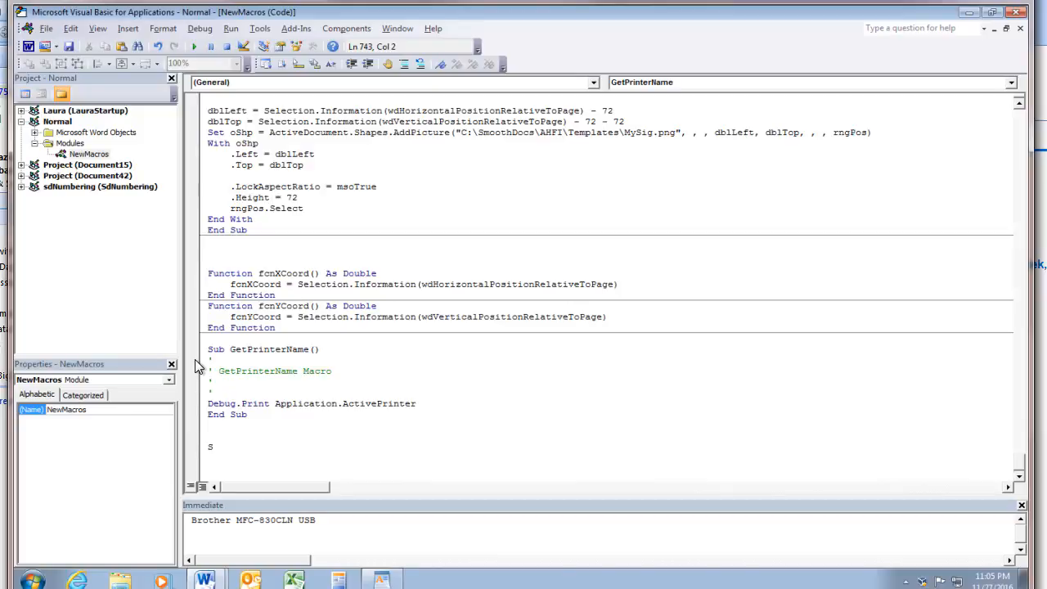
{"action": "type", "text": "ub"}
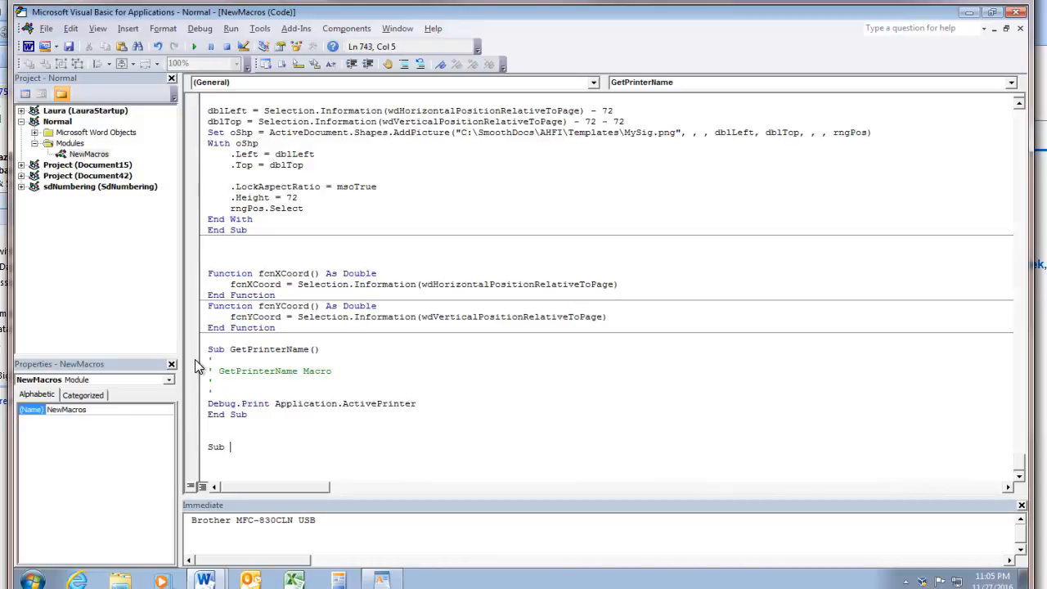
{"action": "type", "text": "SetMyPrinter("}
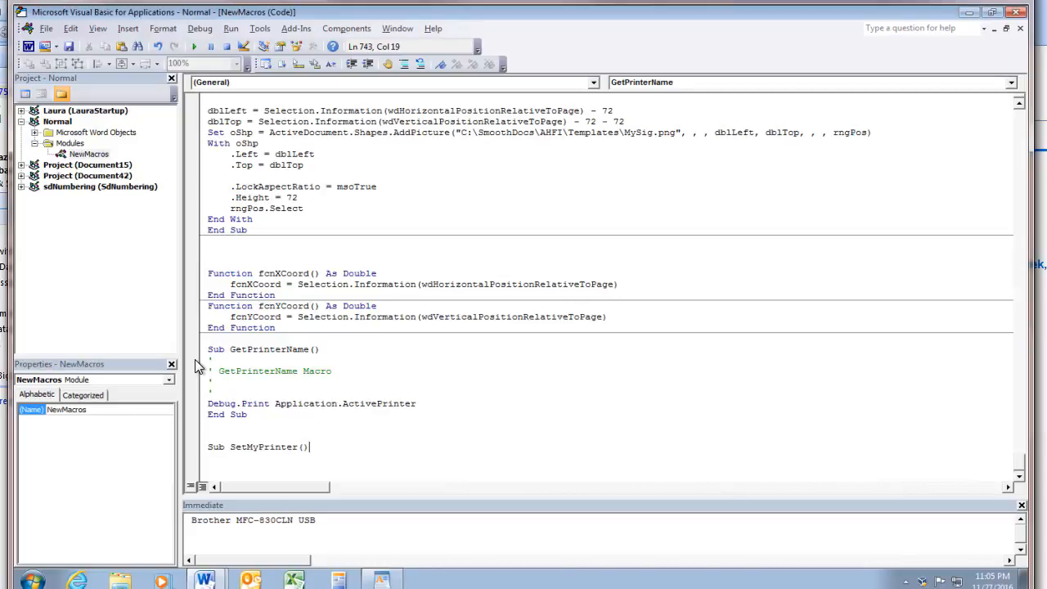
{"action": "key", "text": "Return"}
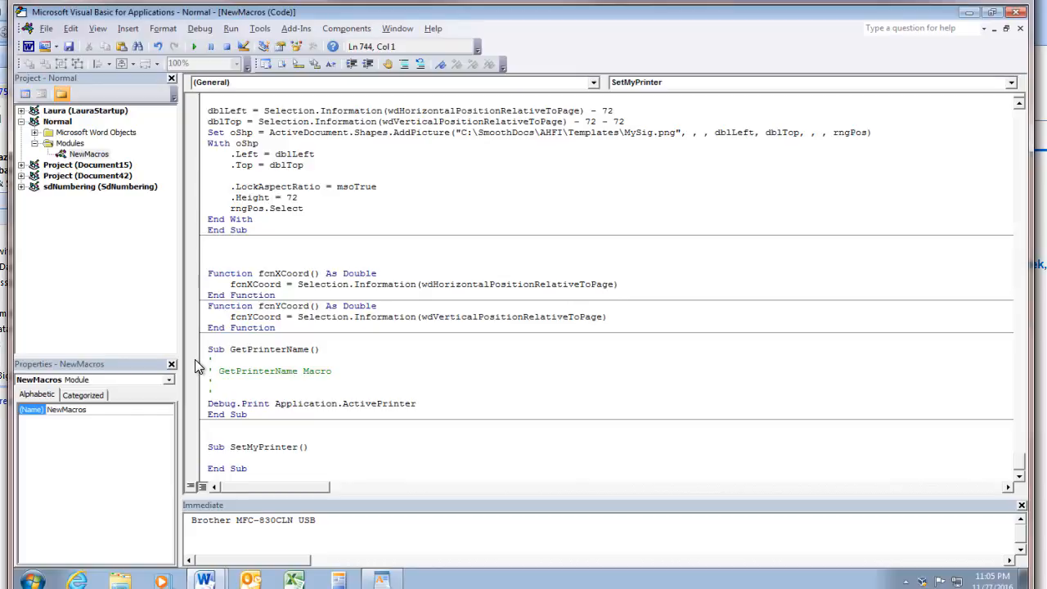
- Set Application.ActivePrinter = "Brother MFC-830CLN USB" inside SetMyPrinter
{"action": "type", "text": "application.ActivePrinter ="}
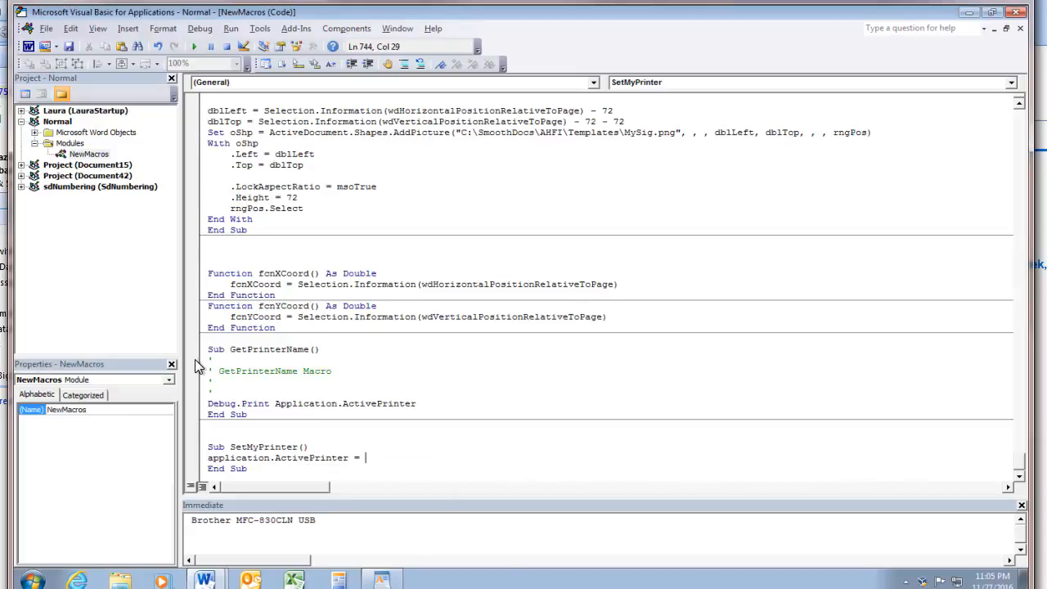
{"action": "type", "text": "\""}
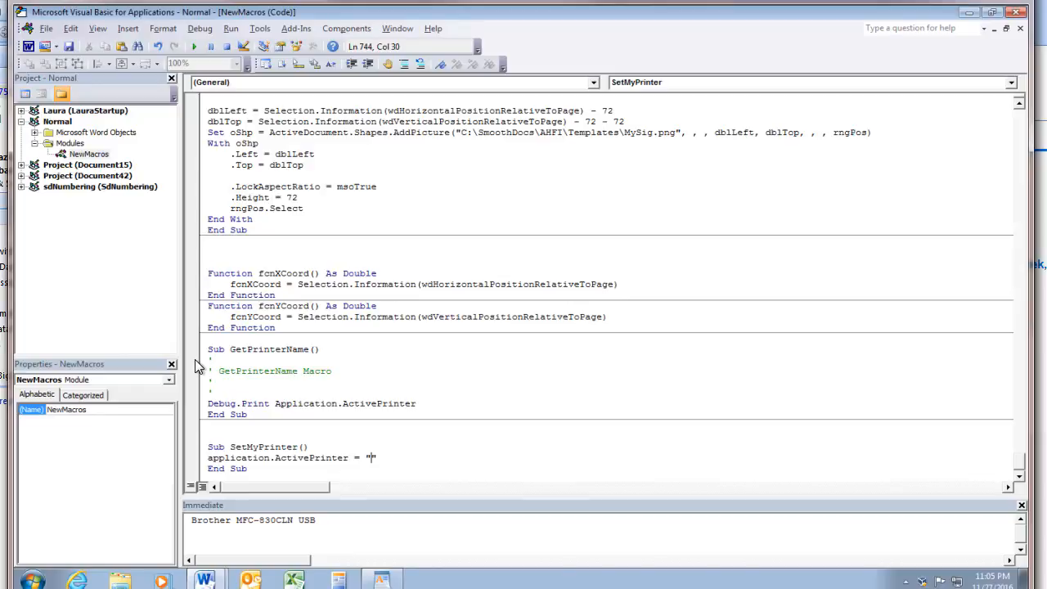
{"action": "type", "text": "Brother MFC-830CLN USB"}
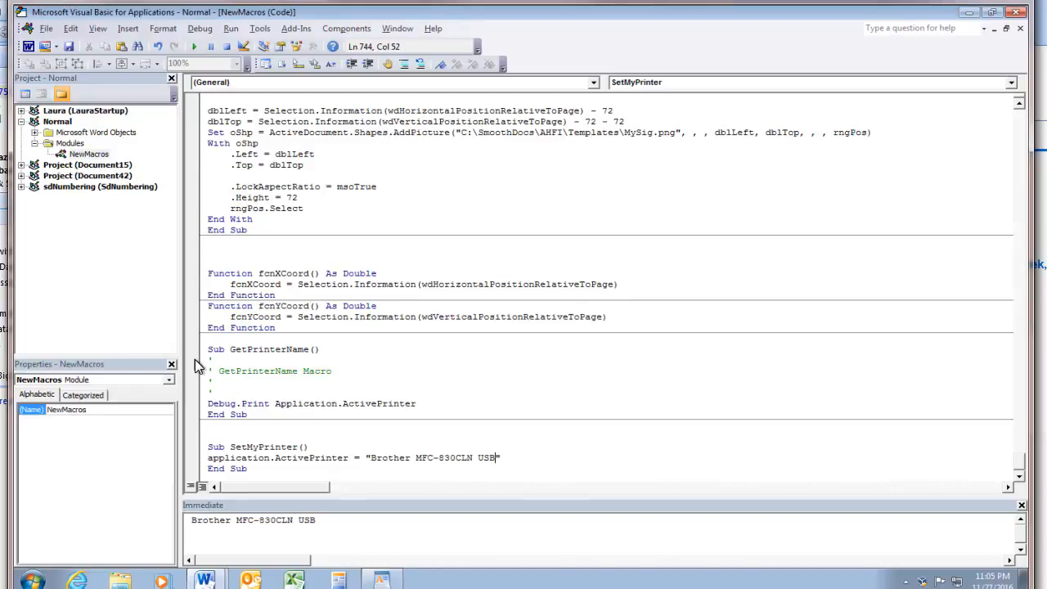
{"action": "mouse_move", "coordinate": [261, 494]}
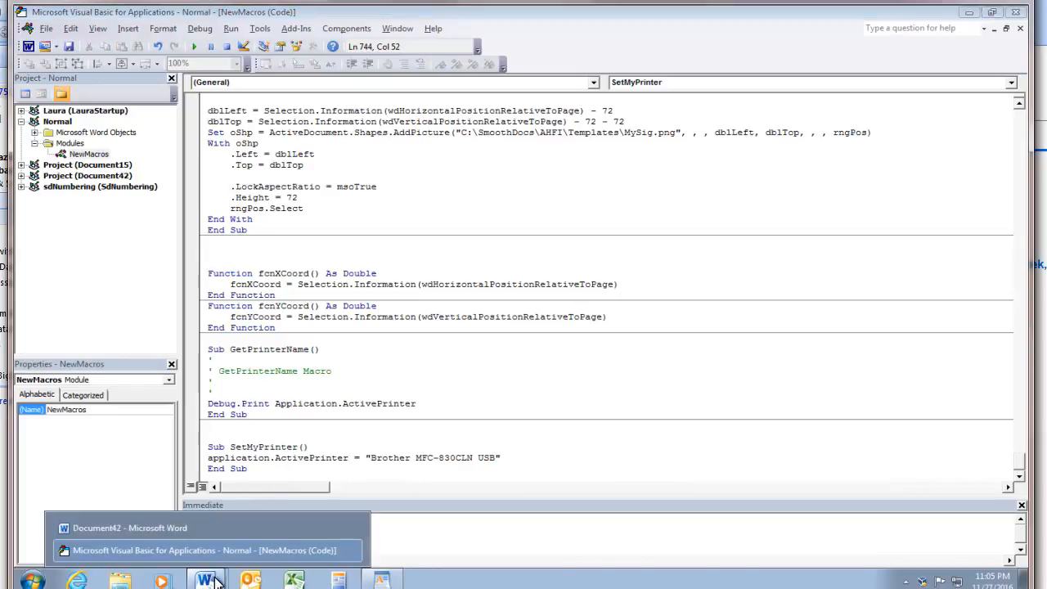
- Change Word's active printer to Microsoft XPS Document Writer in the print settings
{"action": "left_click", "coordinate": [129, 527]}
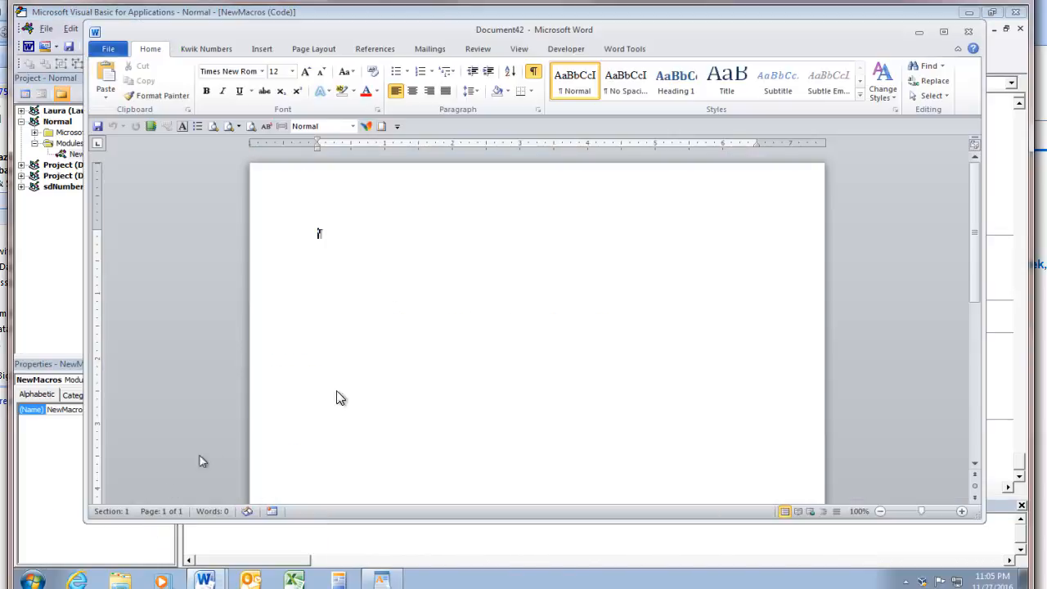
{"action": "mouse_move", "coordinate": [178, 72]}
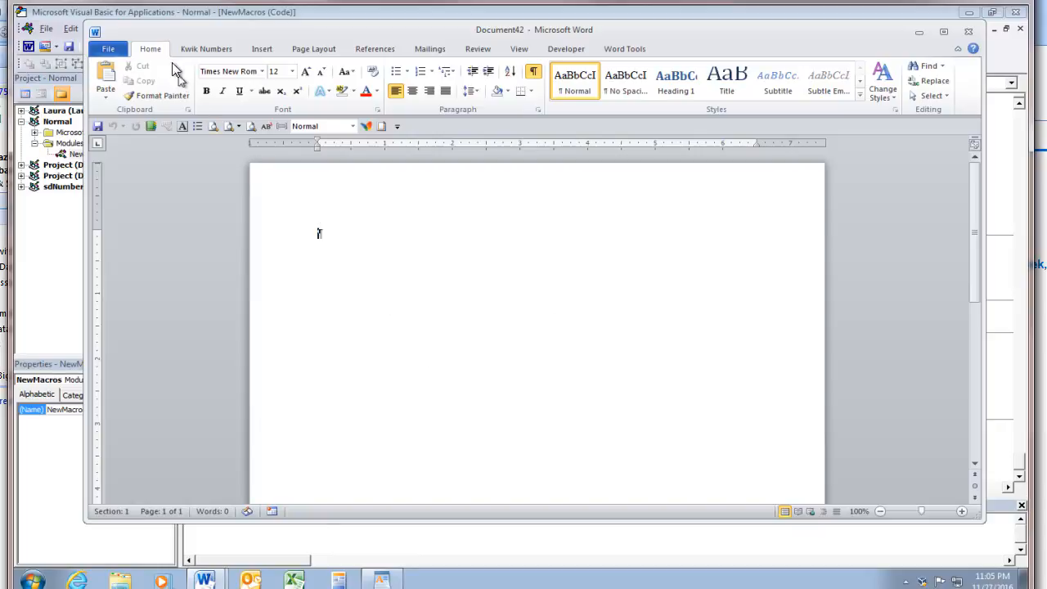
{"action": "left_click", "coordinate": [108, 49]}
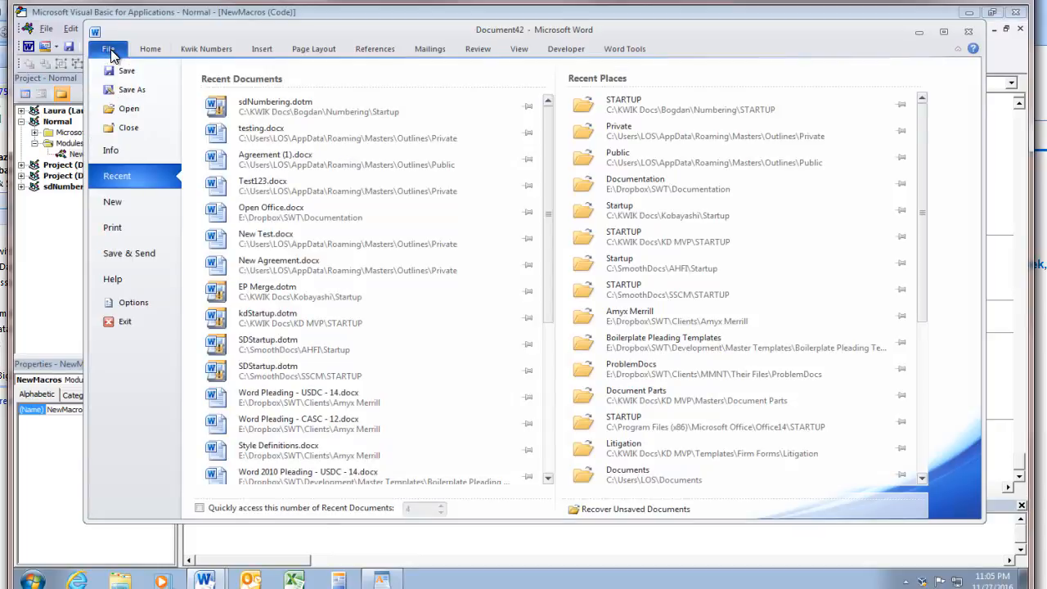
{"action": "left_click", "coordinate": [112, 227]}
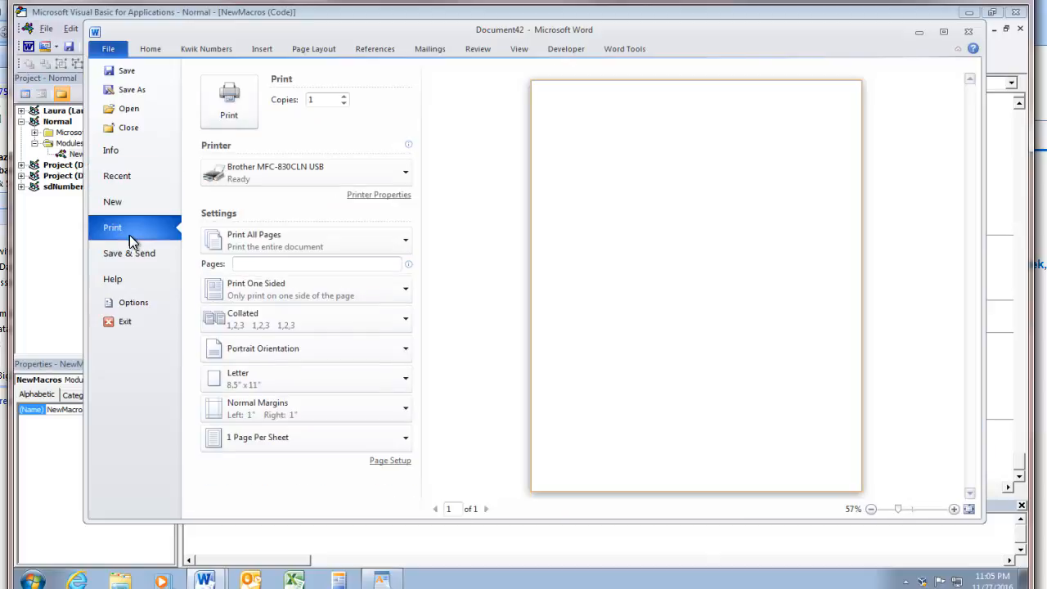
{"action": "left_click", "coordinate": [406, 172]}
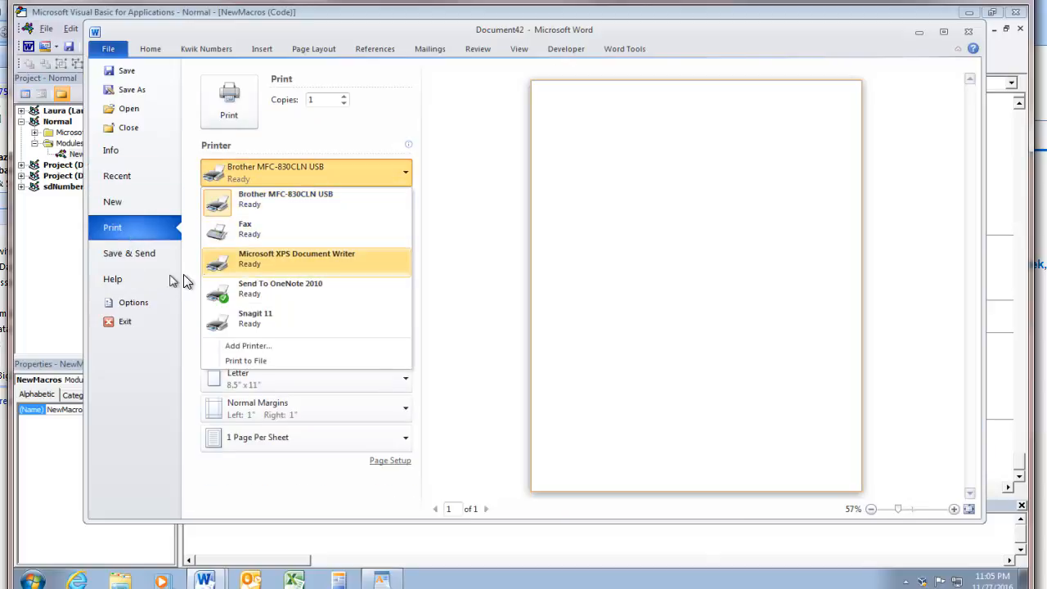
{"action": "left_click", "coordinate": [296, 258]}
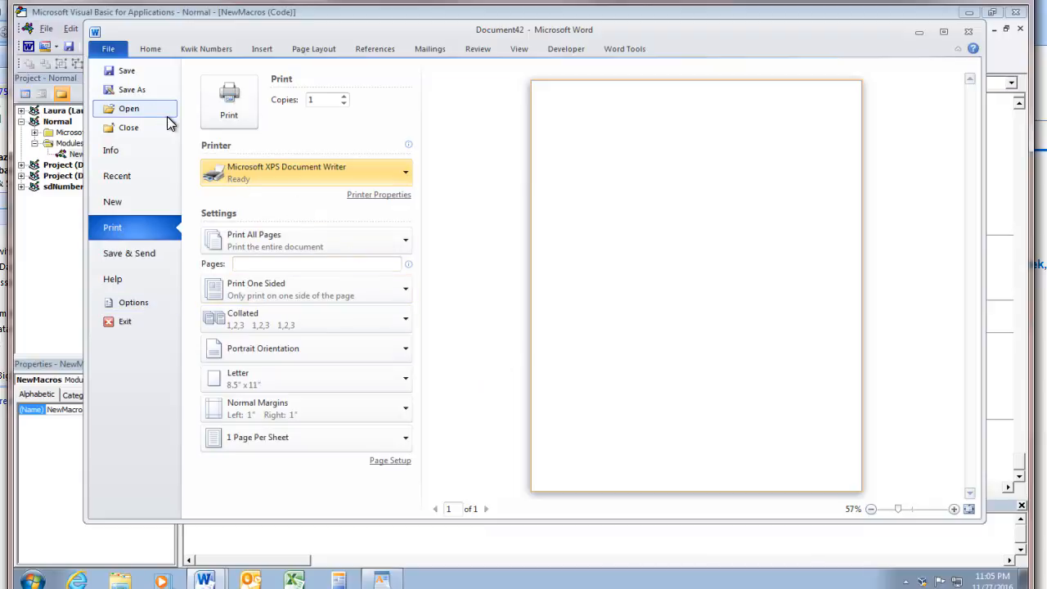
{"action": "mouse_move", "coordinate": [123, 196]}
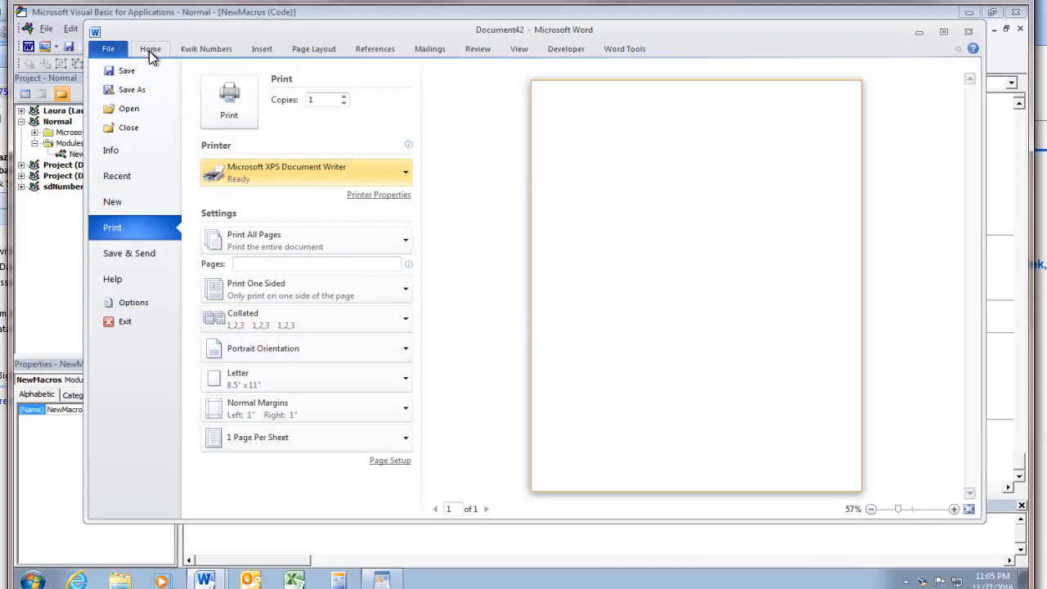
- Confirm Microsoft XPS Document Writer remains chosen after returning to the document
{"action": "left_click", "coordinate": [151, 49]}
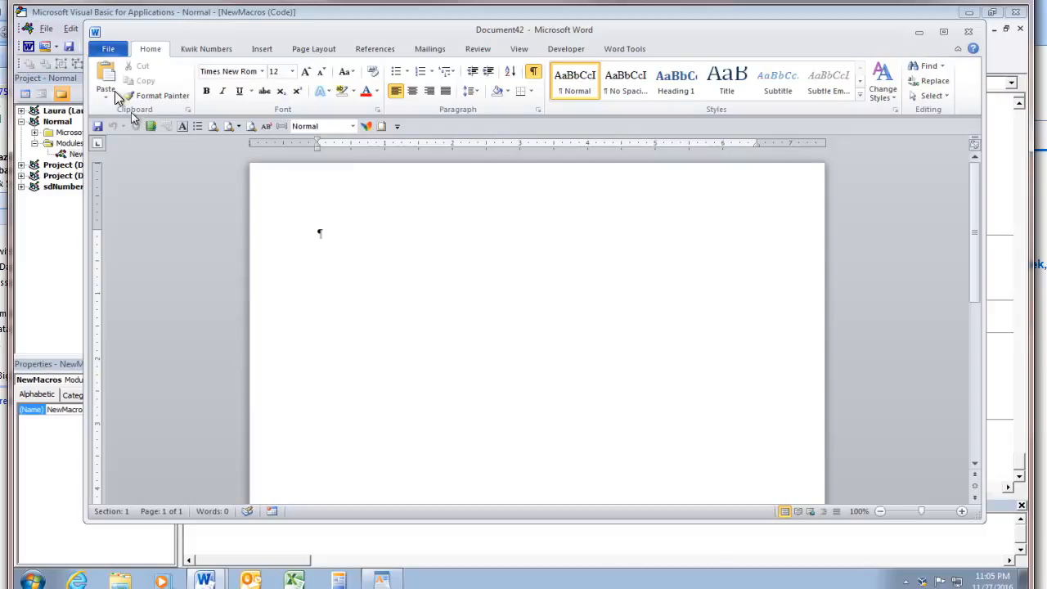
{"action": "left_click", "coordinate": [108, 49]}
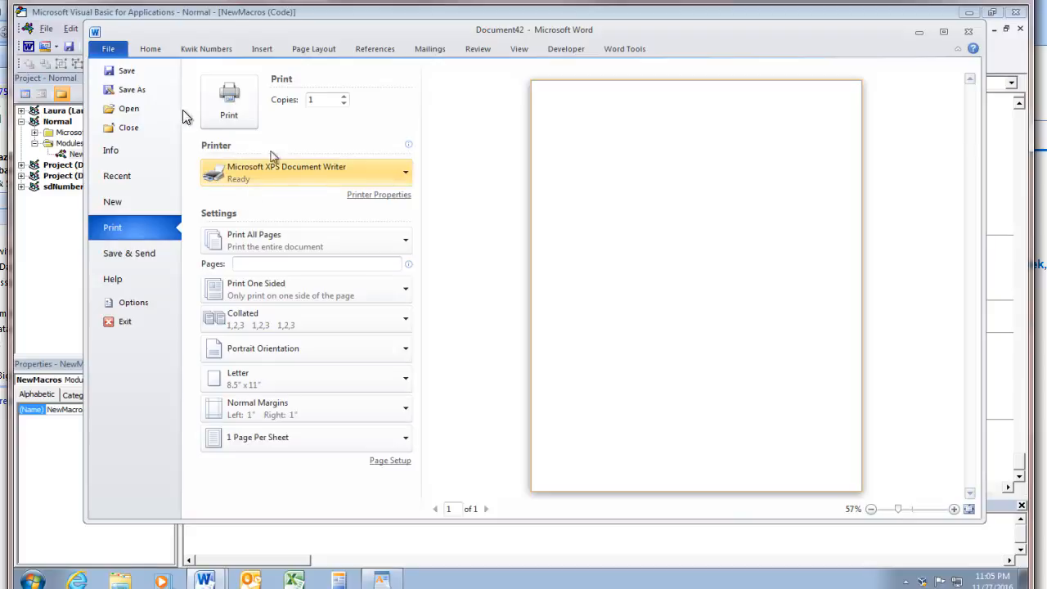
{"action": "left_click", "coordinate": [151, 49]}
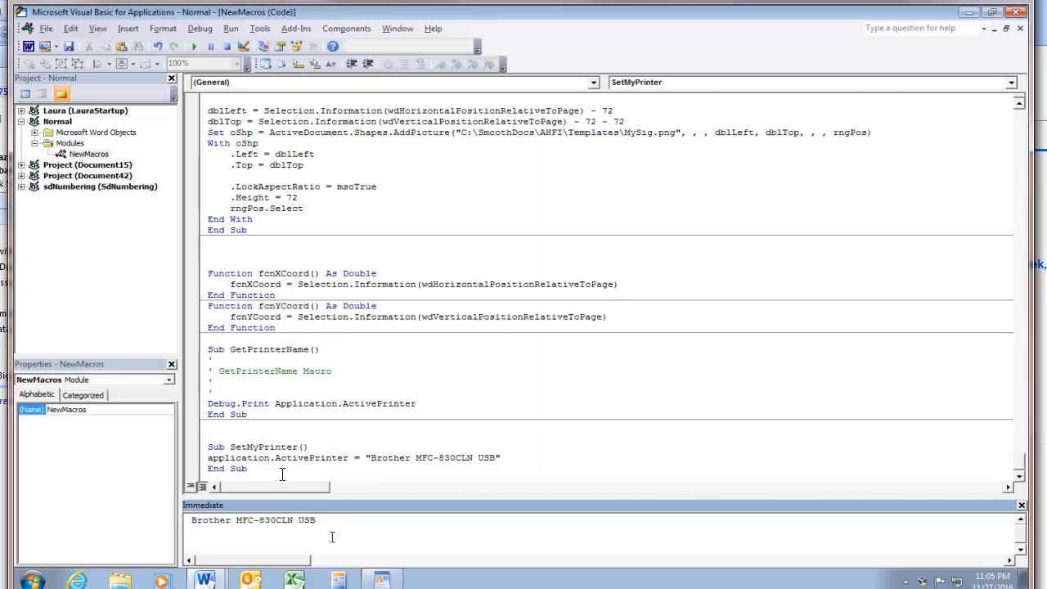
- Work in the SetMyPrinter macro, then bring the blank Document42 back into view
{"action": "left_click", "coordinate": [257, 459]}
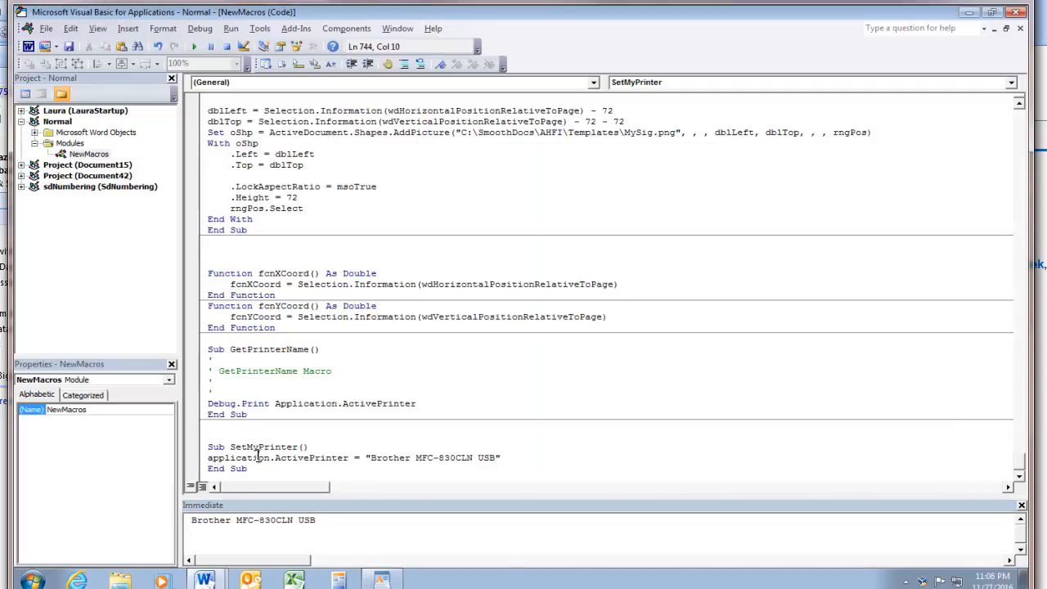
{"action": "mouse_move", "coordinate": [196, 172]}
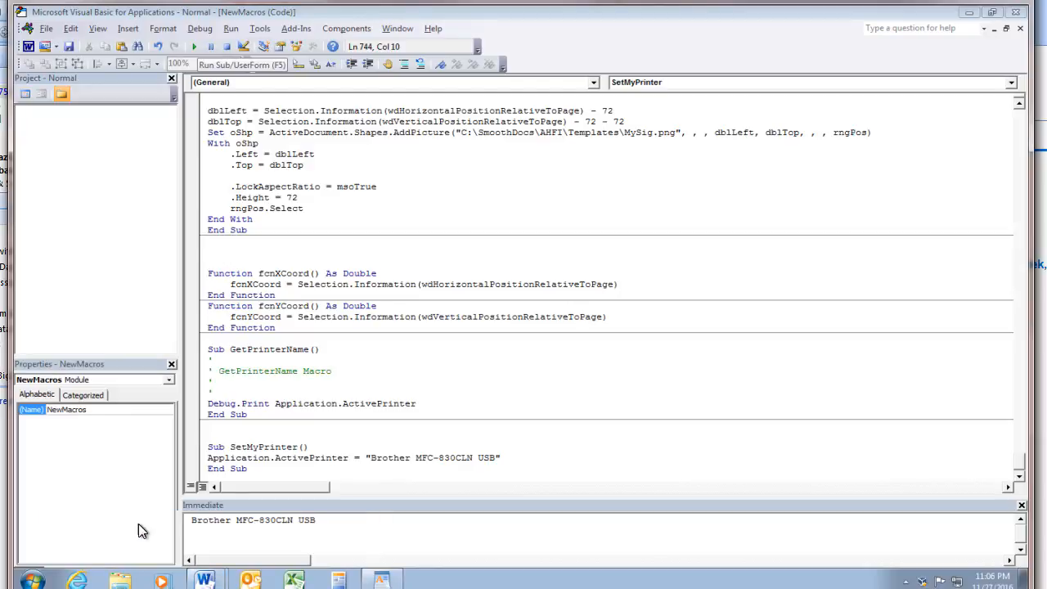
{"action": "left_click", "coordinate": [206, 581]}
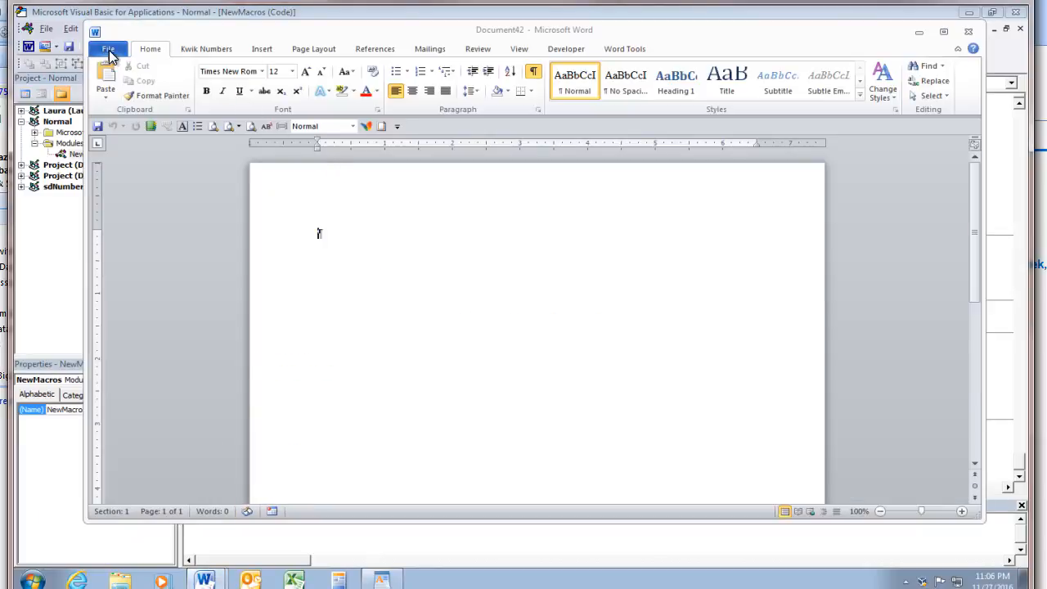
- Check that Word's print settings now show Brother MFC-830CLN USB instead of XPS Document Writer
{"action": "left_click", "coordinate": [108, 49]}
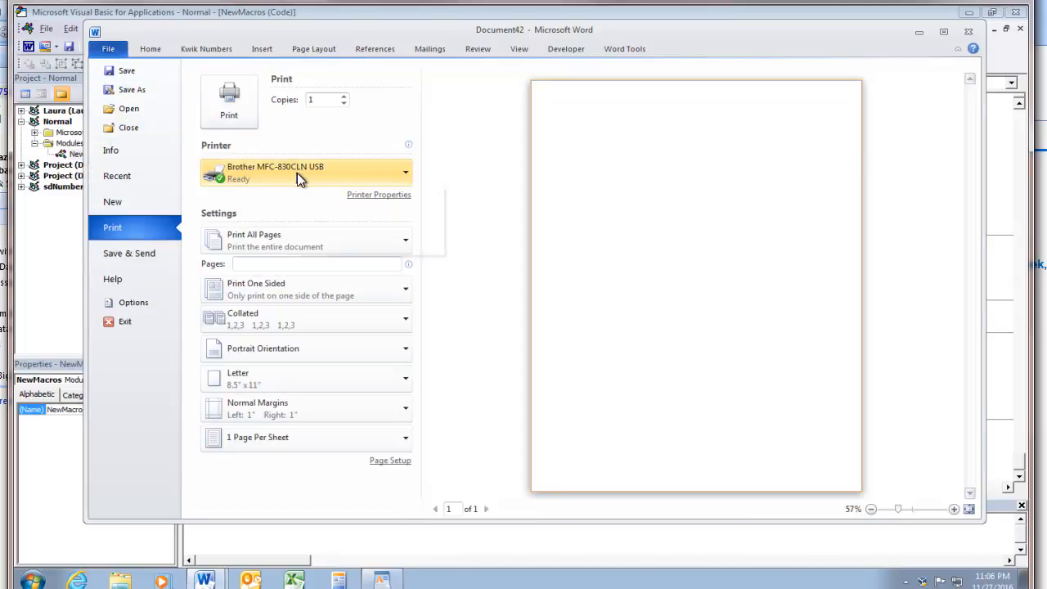
{"action": "mouse_move", "coordinate": [314, 285]}
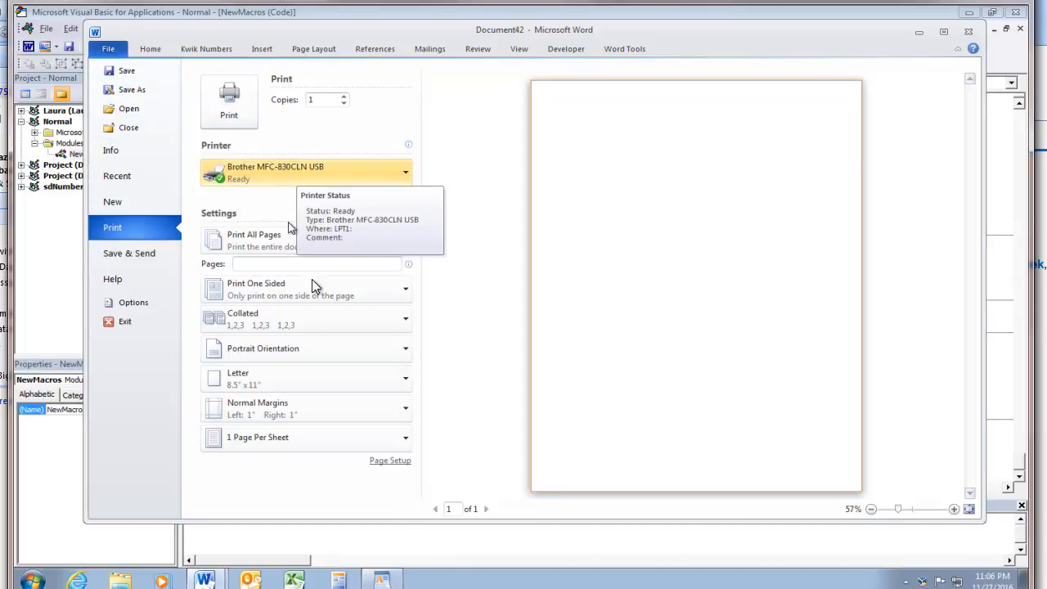
{"action": "mouse_move", "coordinate": [462, 449]}
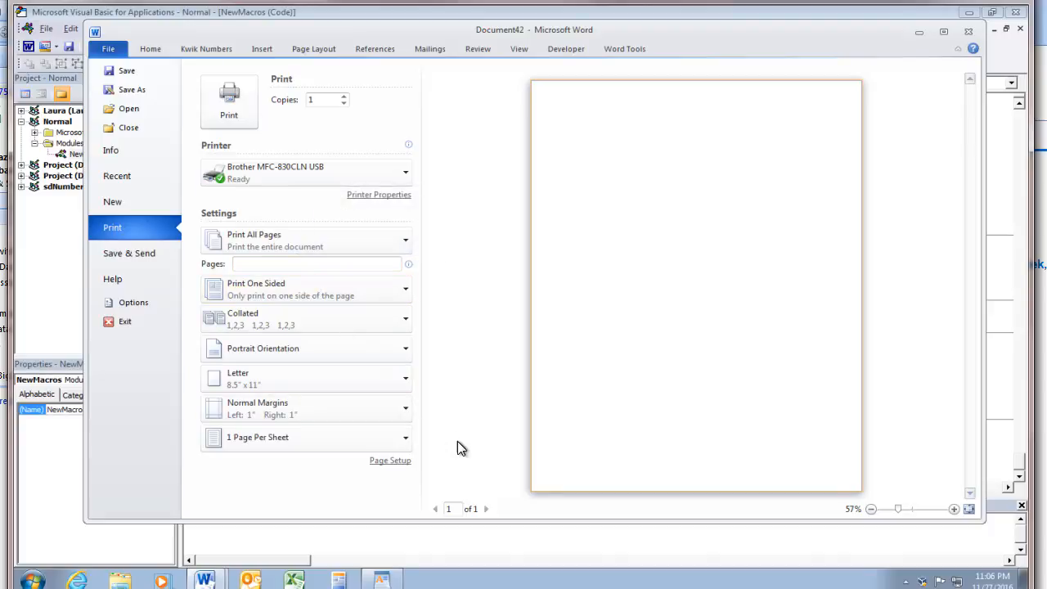
{"action": "mouse_move", "coordinate": [445, 428]}
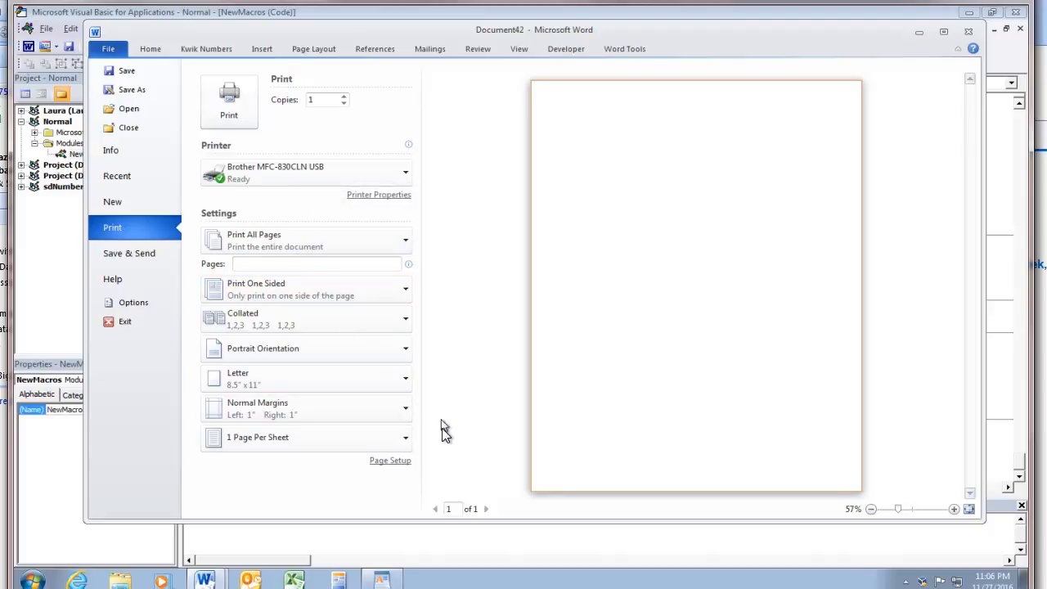
{"action": "mouse_move", "coordinate": [294, 580]}
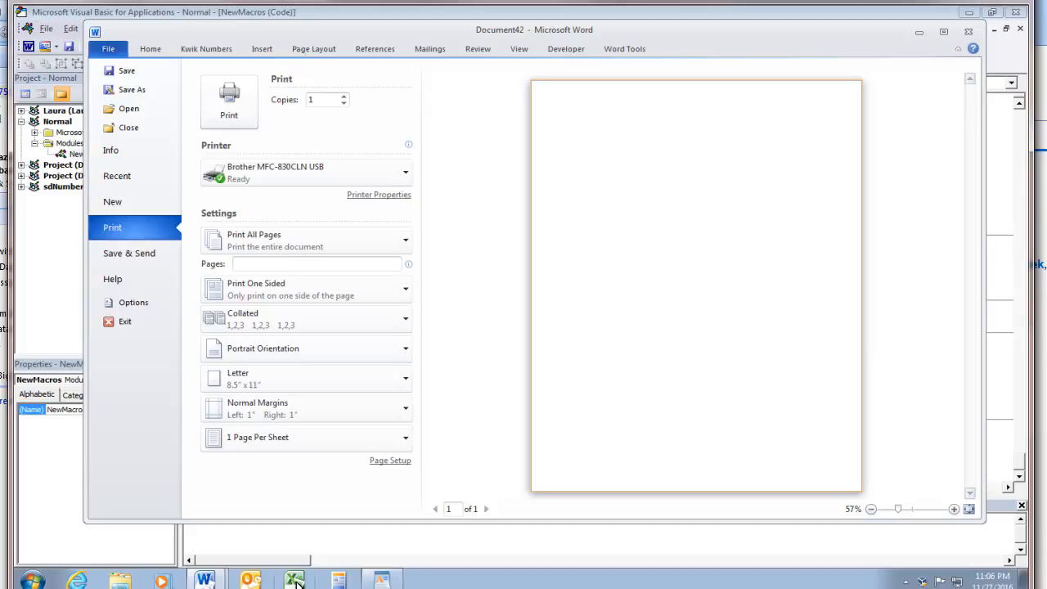
{"action": "mouse_move", "coordinate": [291, 581]}
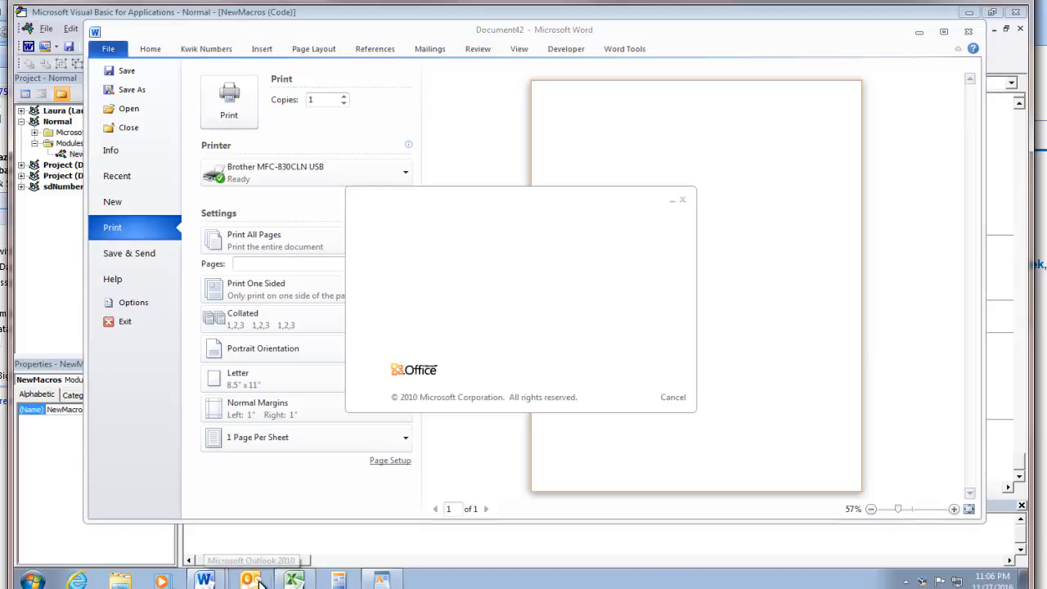
- Verify a new Excel workbook's print settings also show Brother MFC-830CLN USB
{"action": "left_click", "coordinate": [291, 581]}
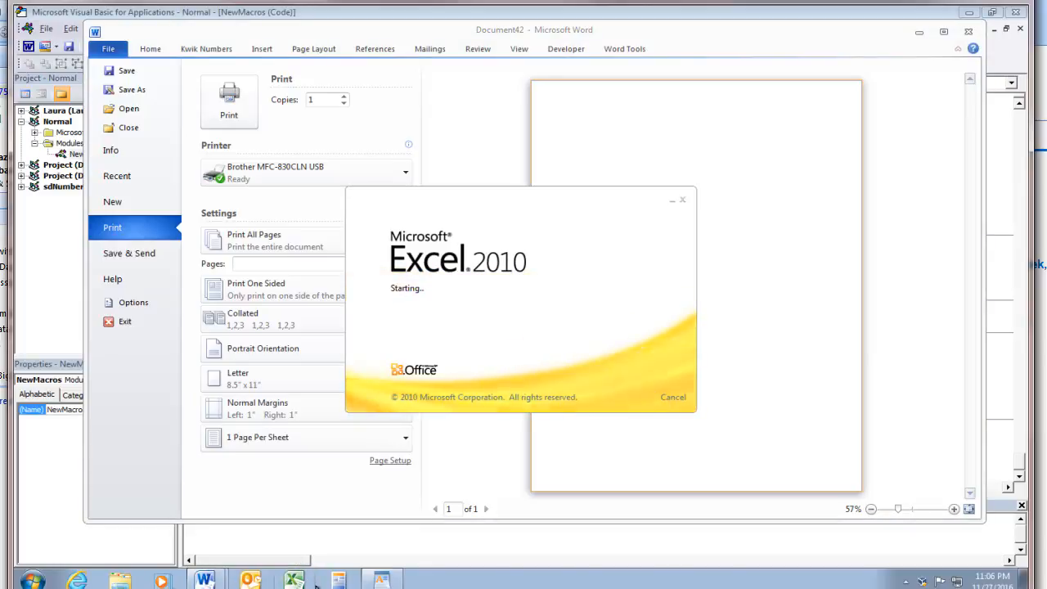
{"action": "mouse_move", "coordinate": [293, 581]}
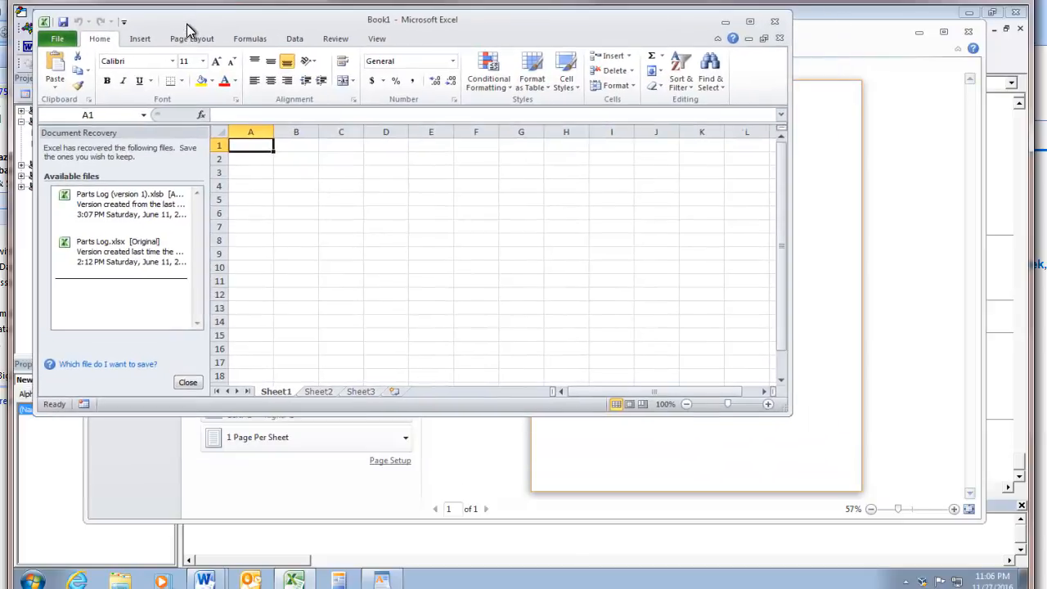
{"action": "mouse_move", "coordinate": [57, 40]}
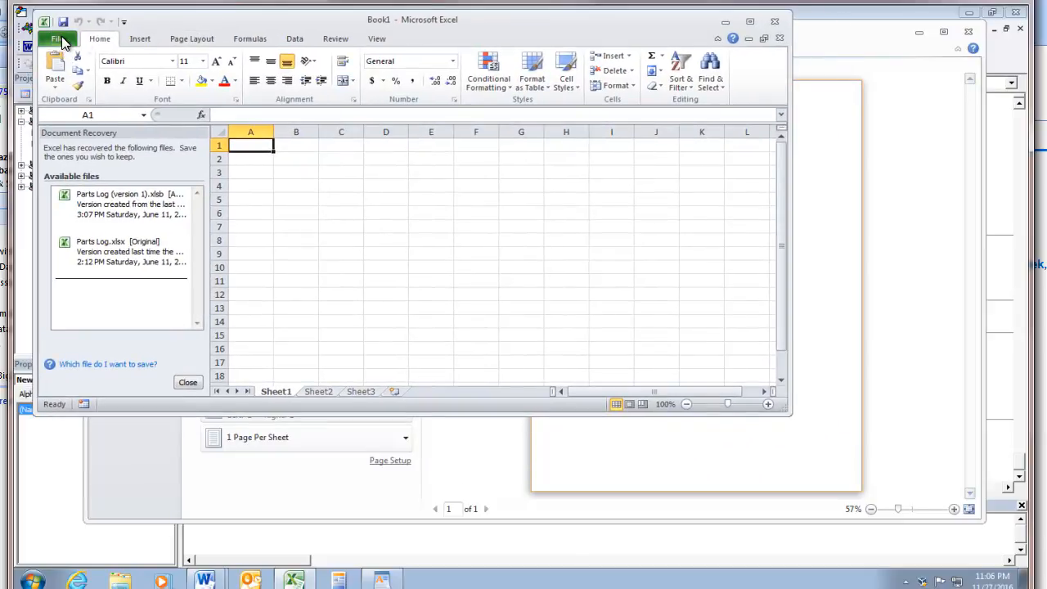
{"action": "left_click", "coordinate": [57, 39]}
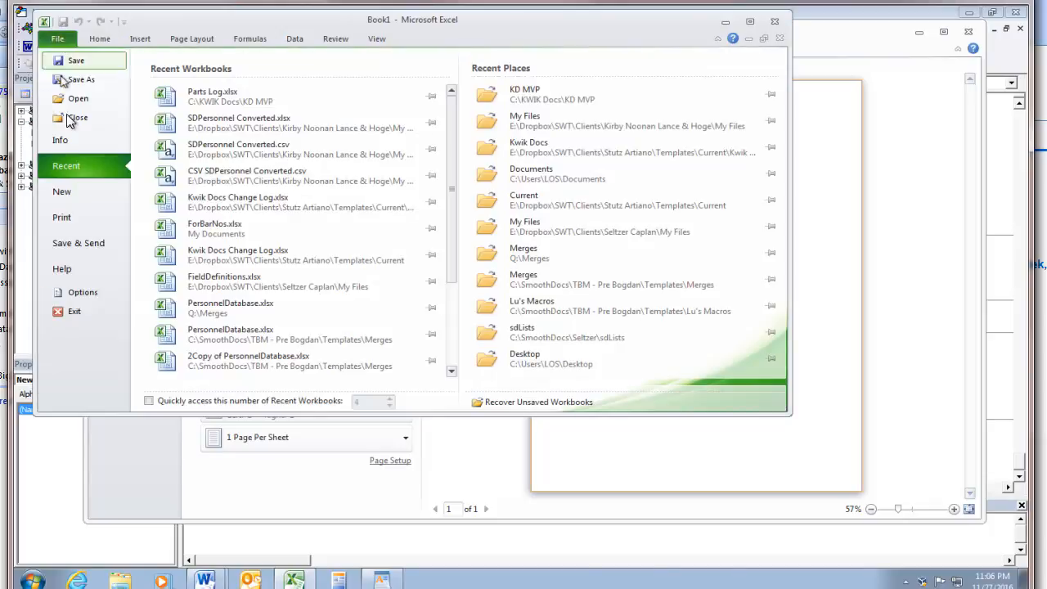
{"action": "left_click", "coordinate": [63, 216]}
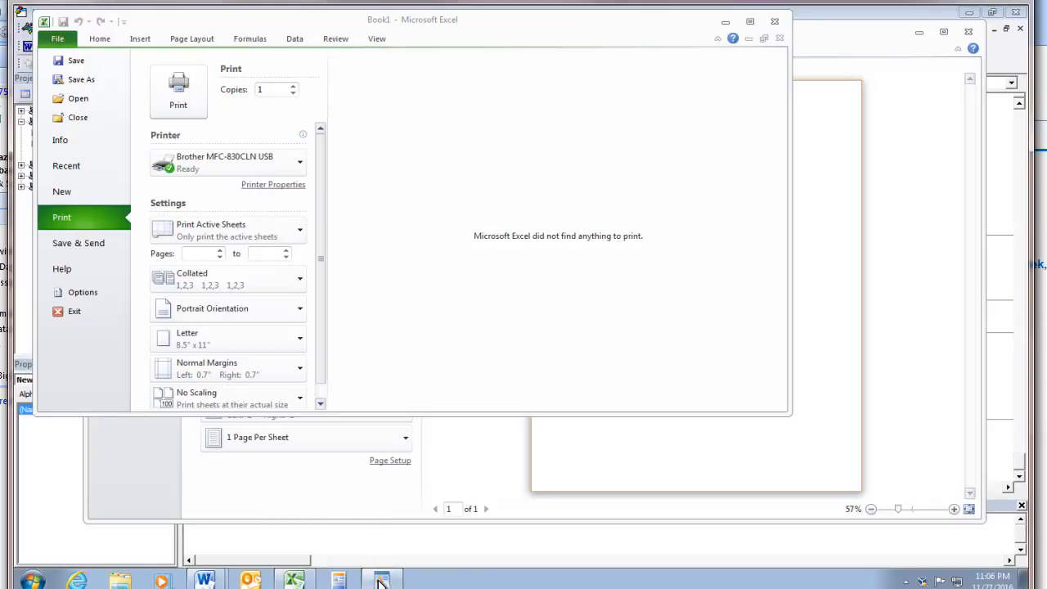
{"action": "mouse_move", "coordinate": [396, 560]}
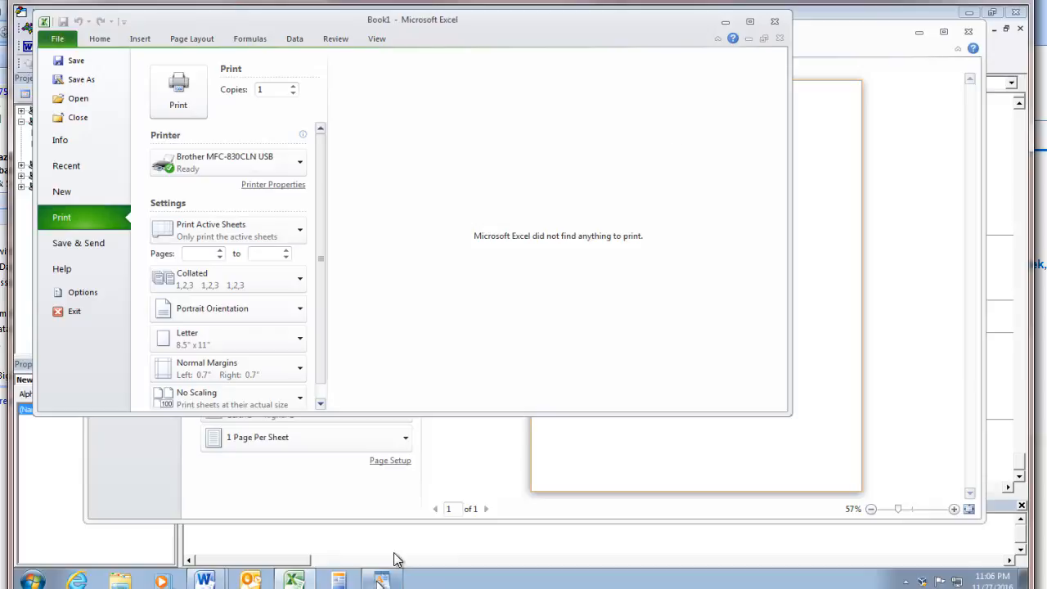
{"action": "mouse_move", "coordinate": [714, 65]}
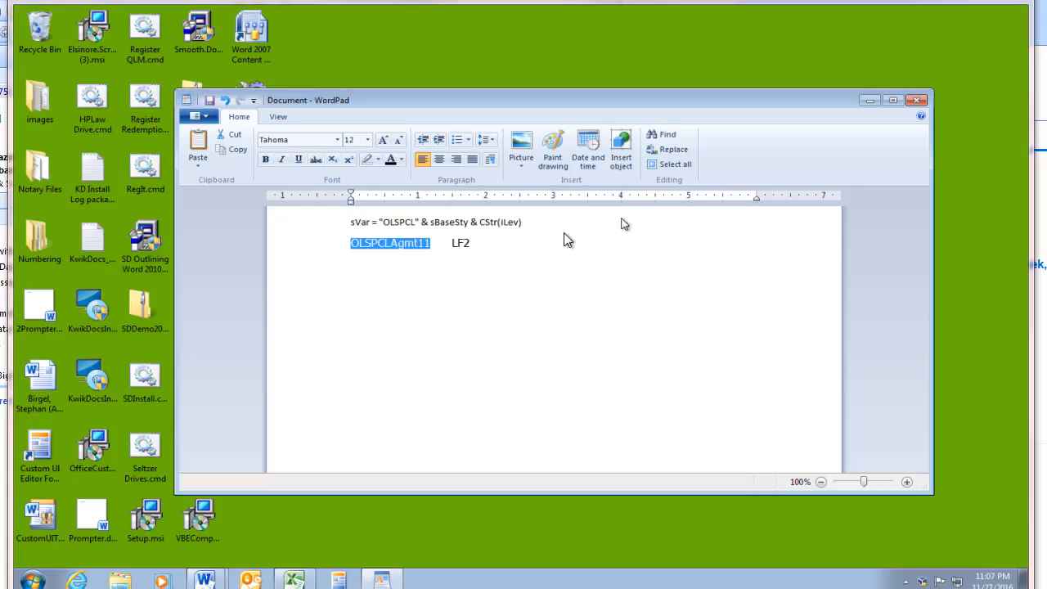
{"action": "mouse_move", "coordinate": [401, 118]}
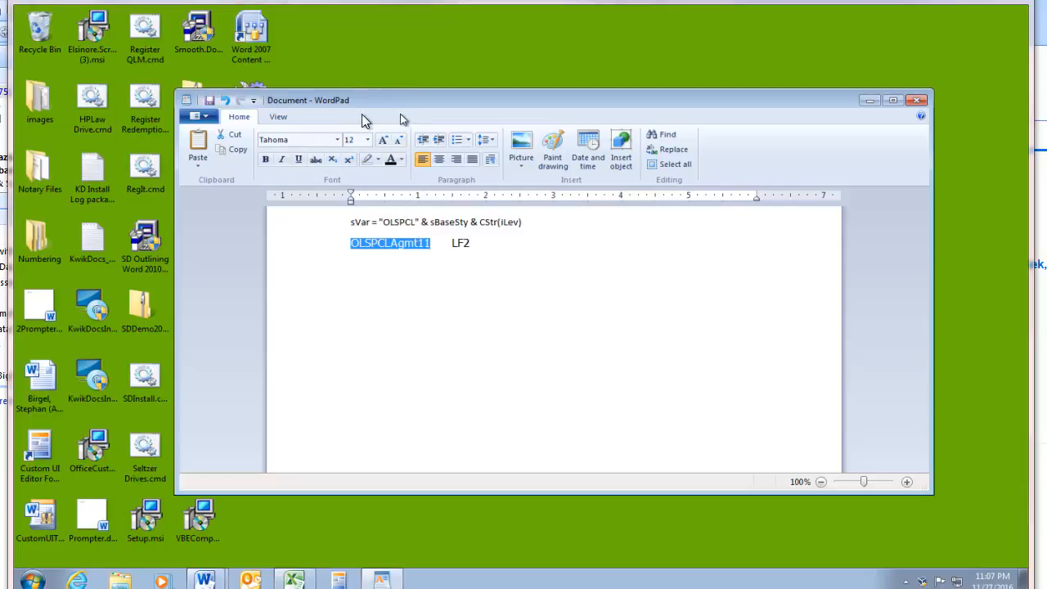
{"action": "mouse_move", "coordinate": [259, 134]}
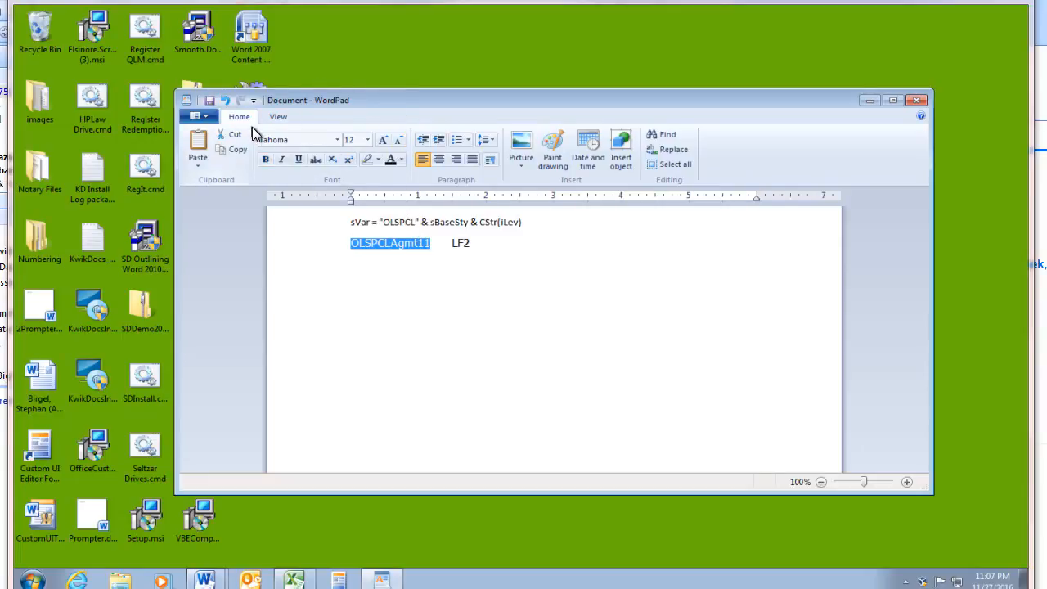
{"action": "mouse_move", "coordinate": [413, 303]}
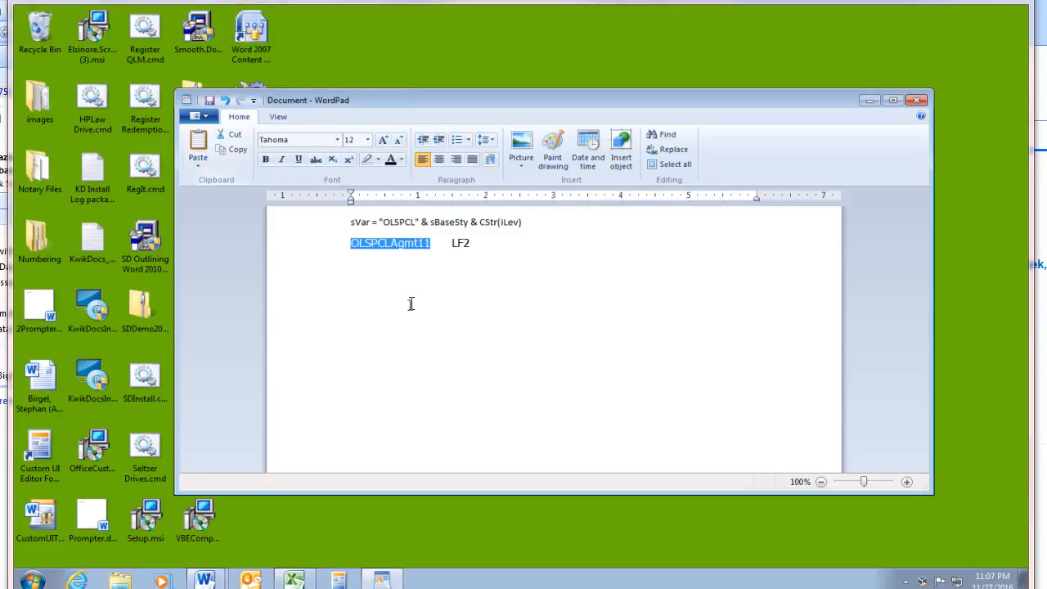
- Show WordPad's Print dialog (Ctrl+P) with Brother MFC-830CLN USB as the selected printer
{"action": "left_click", "coordinate": [350, 277]}
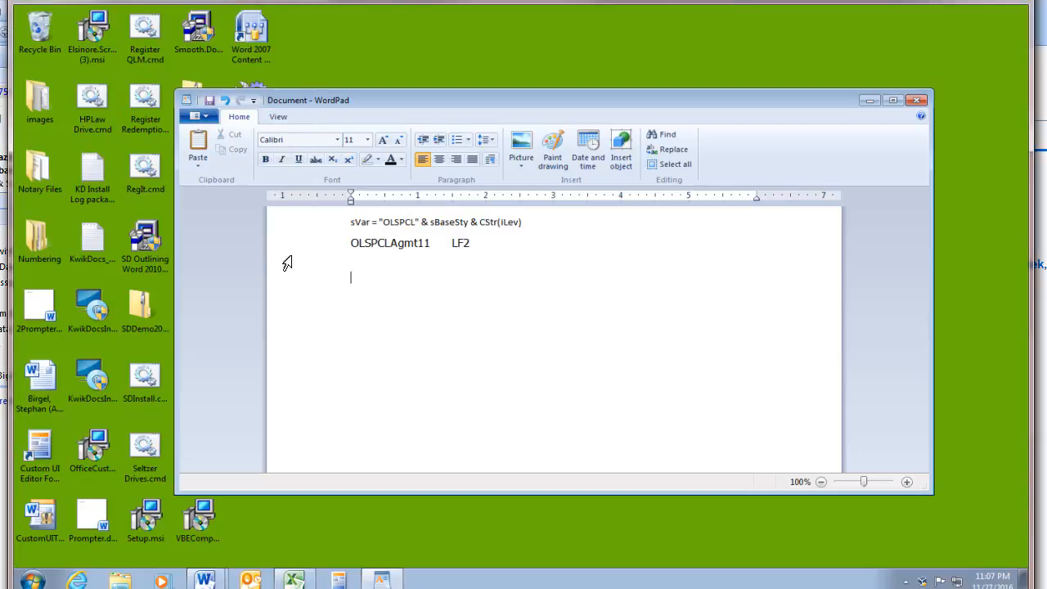
{"action": "mouse_move", "coordinate": [198, 116]}
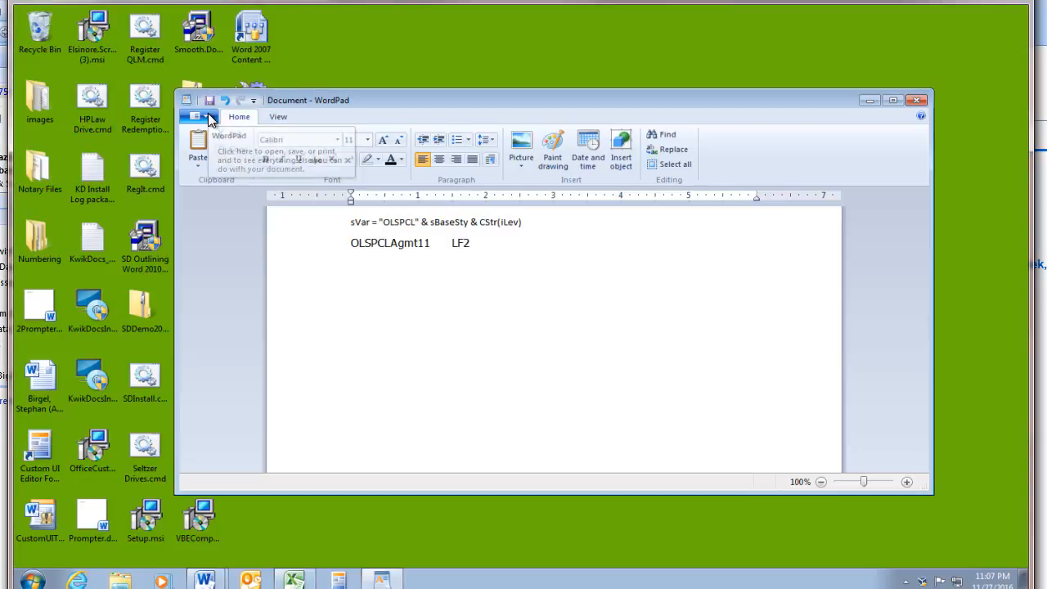
{"action": "left_click", "coordinate": [199, 117]}
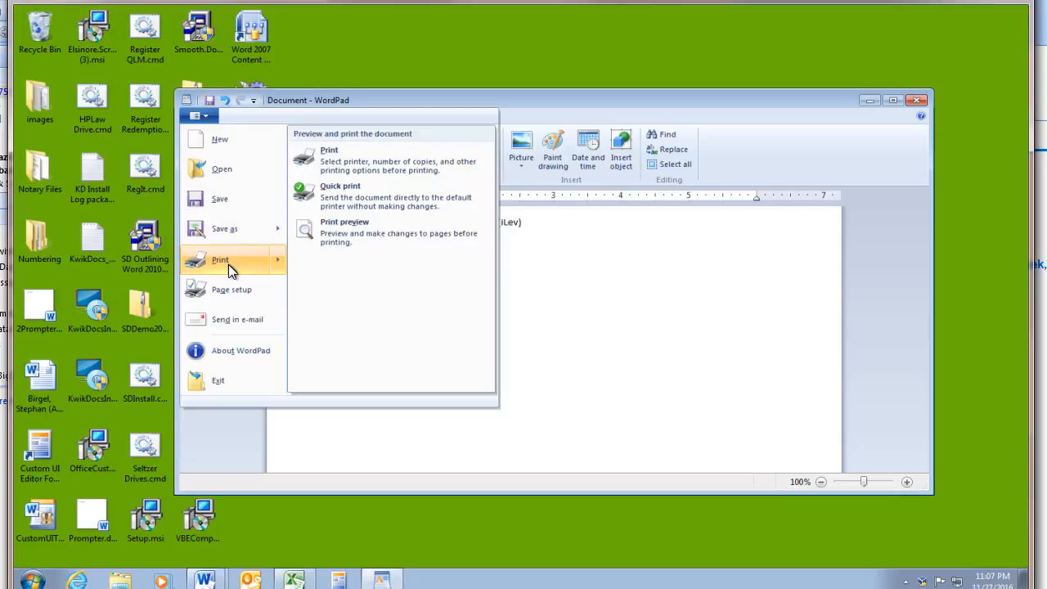
{"action": "mouse_move", "coordinate": [357, 196]}
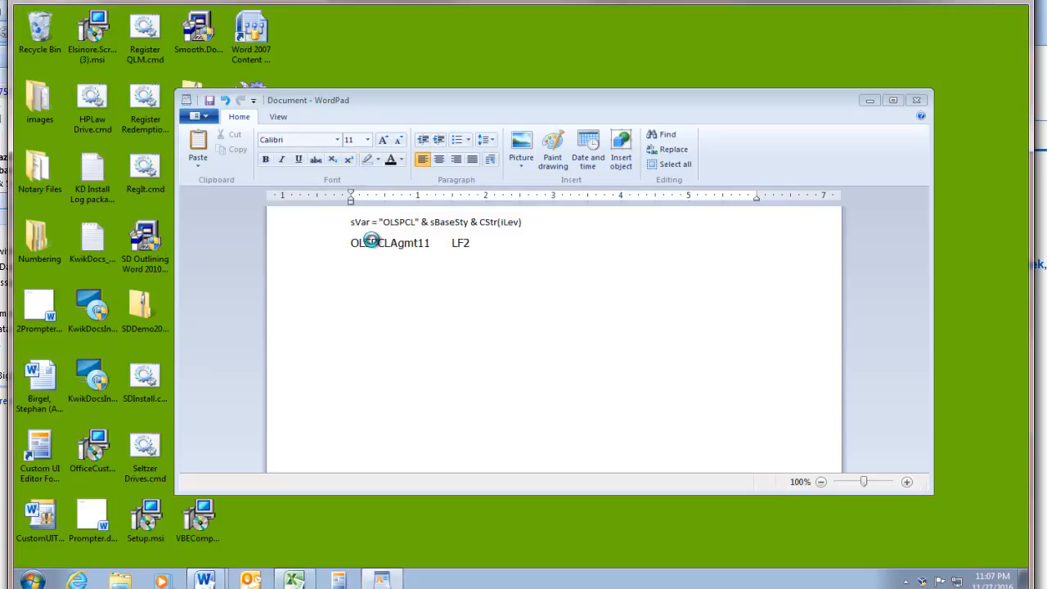
{"action": "key", "text": "ctrl+p"}
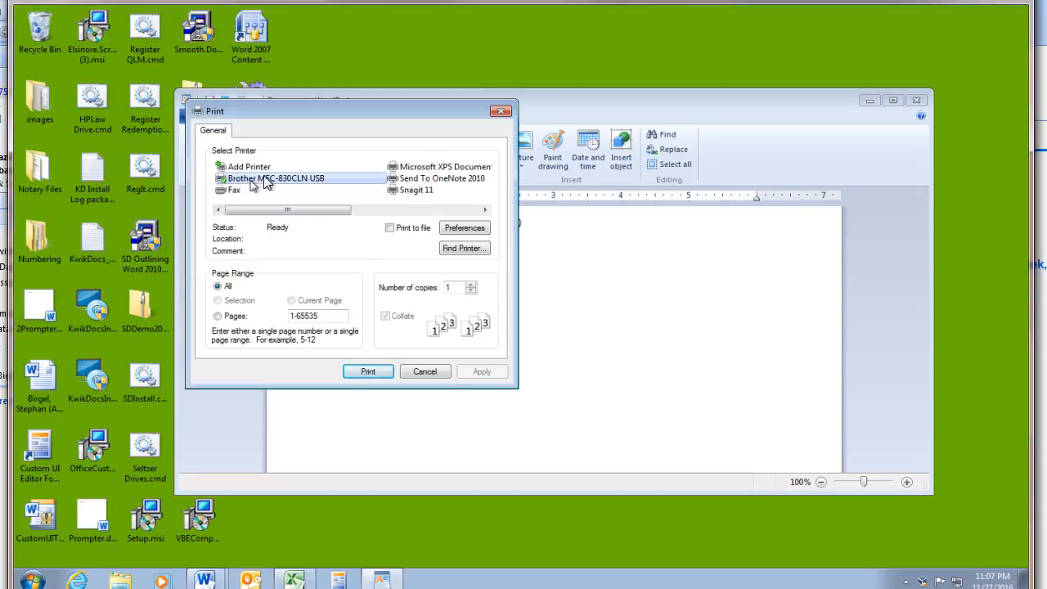
{"action": "mouse_move", "coordinate": [353, 343]}
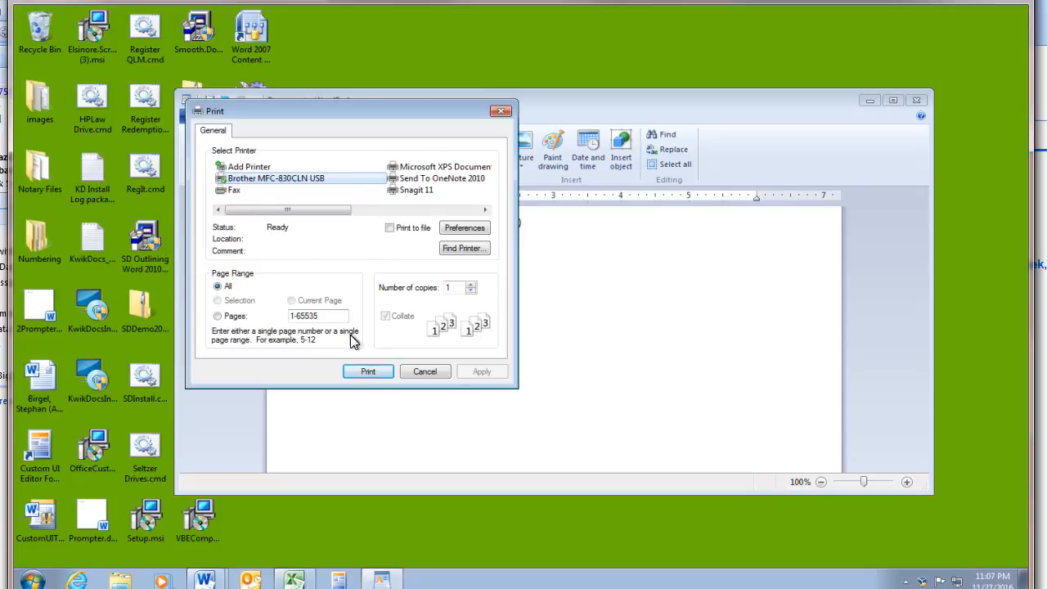
{"action": "mouse_move", "coordinate": [357, 329]}
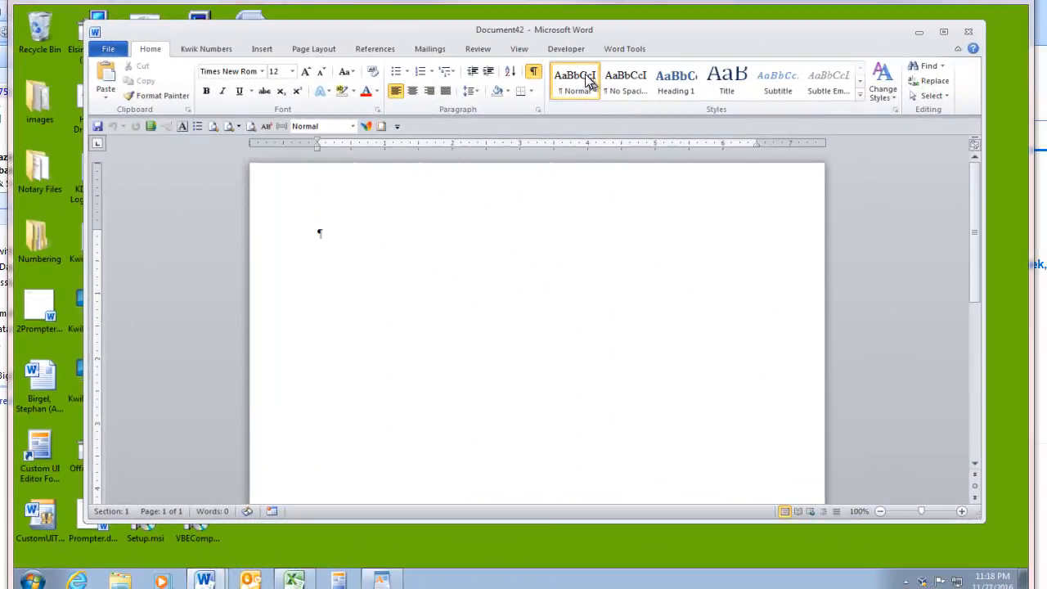
- Show the Developer ribbon, then verify it is checked under File > Options > Customize Ribbon
{"action": "left_click", "coordinate": [567, 49]}
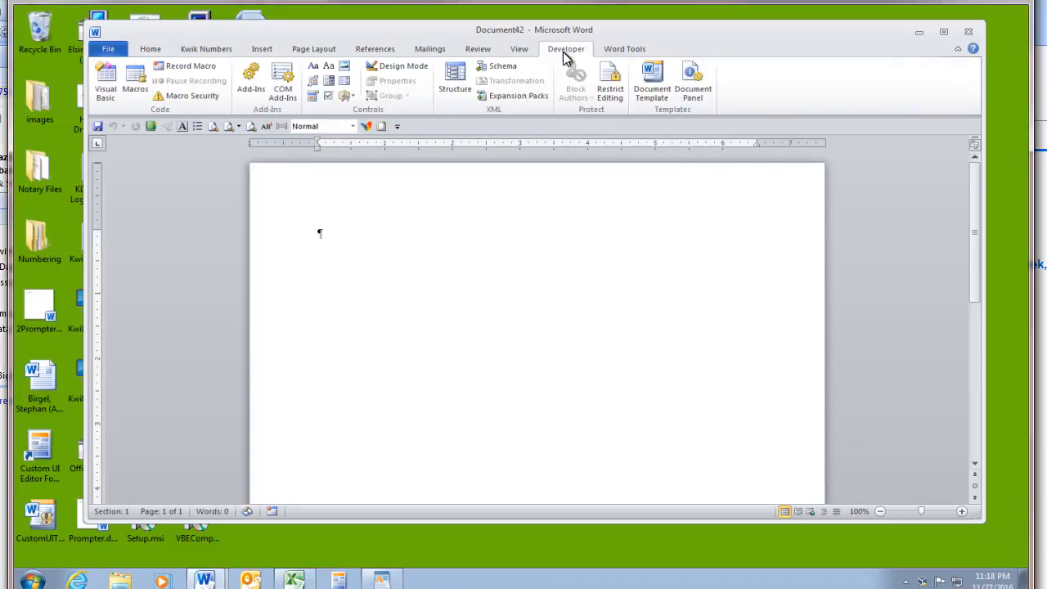
{"action": "mouse_move", "coordinate": [151, 49]}
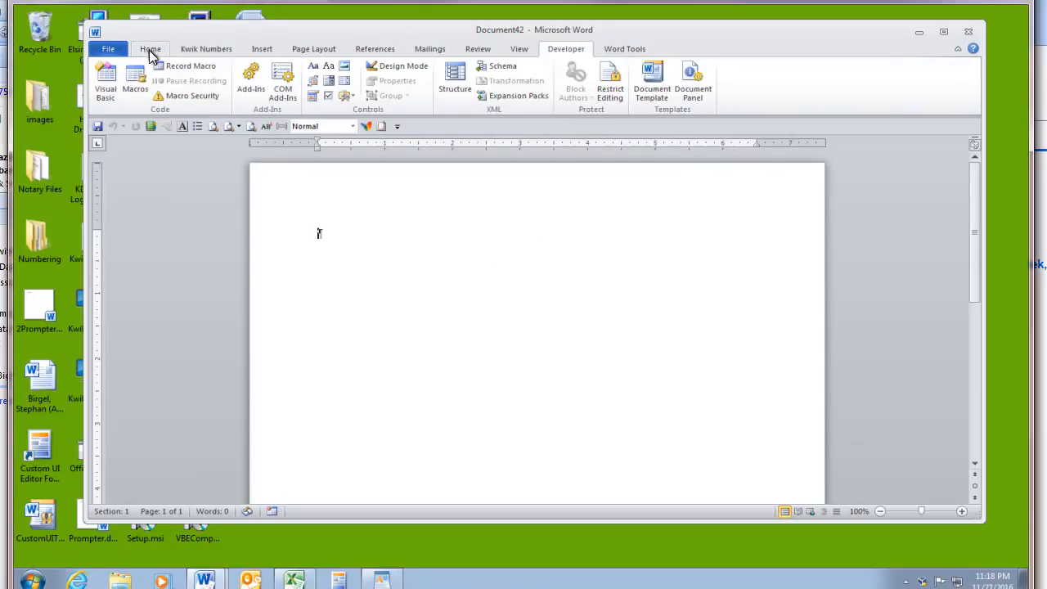
{"action": "left_click", "coordinate": [108, 49]}
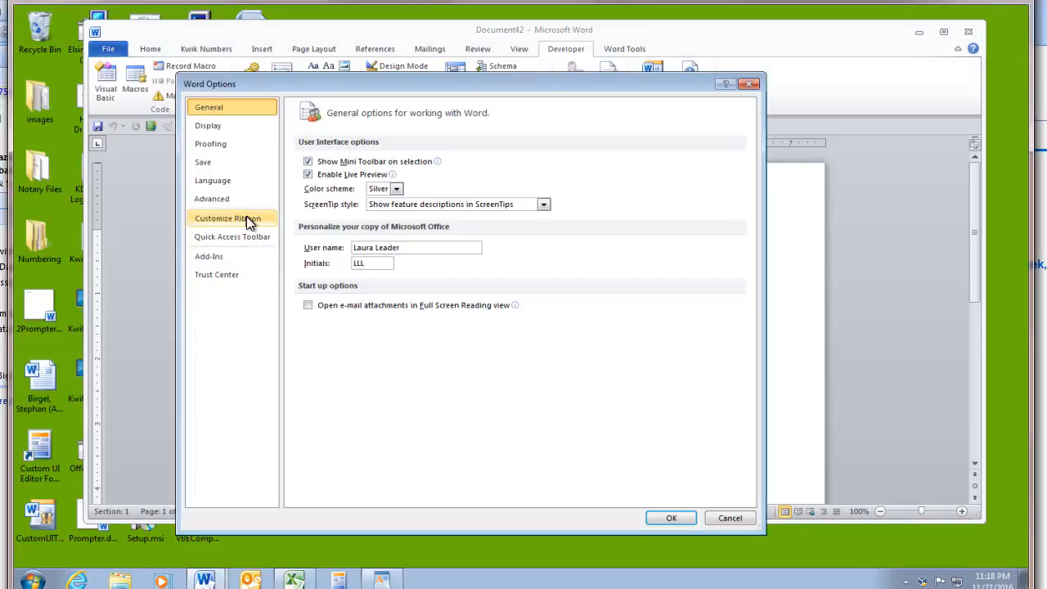
{"action": "left_click", "coordinate": [228, 218]}
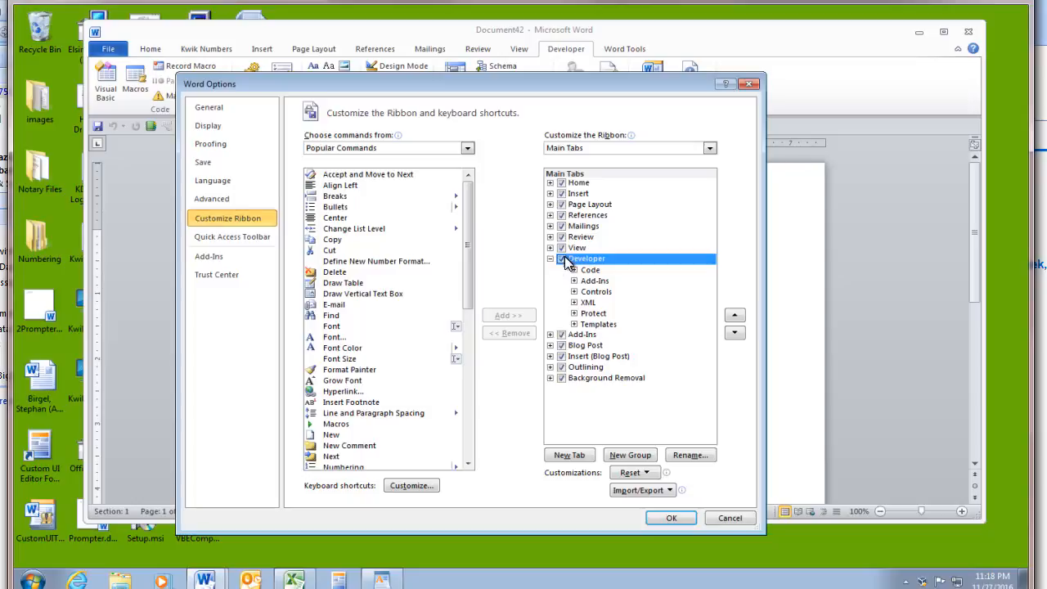
{"action": "mouse_move", "coordinate": [696, 337]}
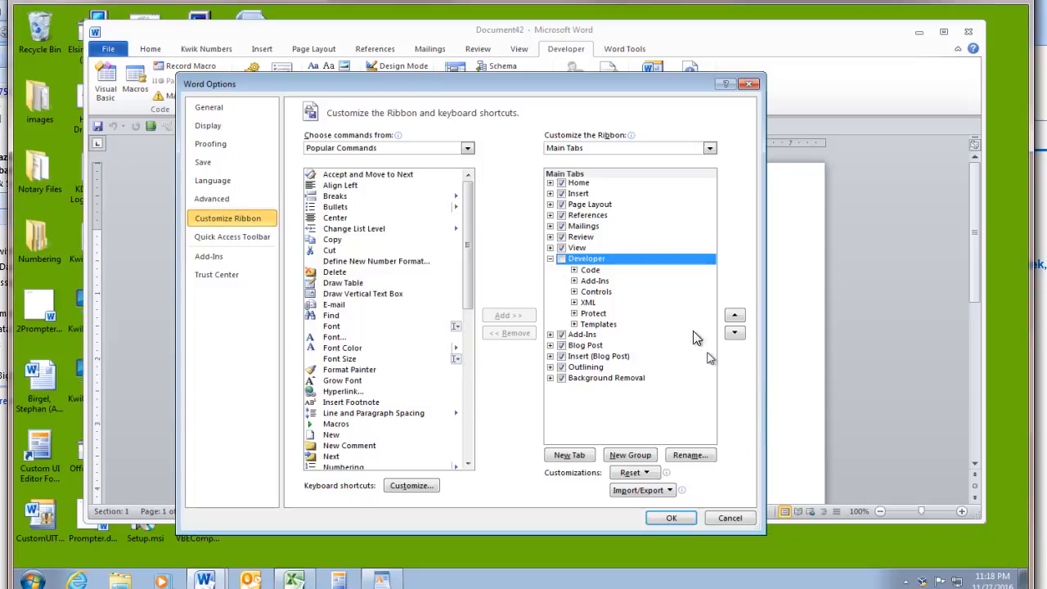
{"action": "mouse_move", "coordinate": [616, 398]}
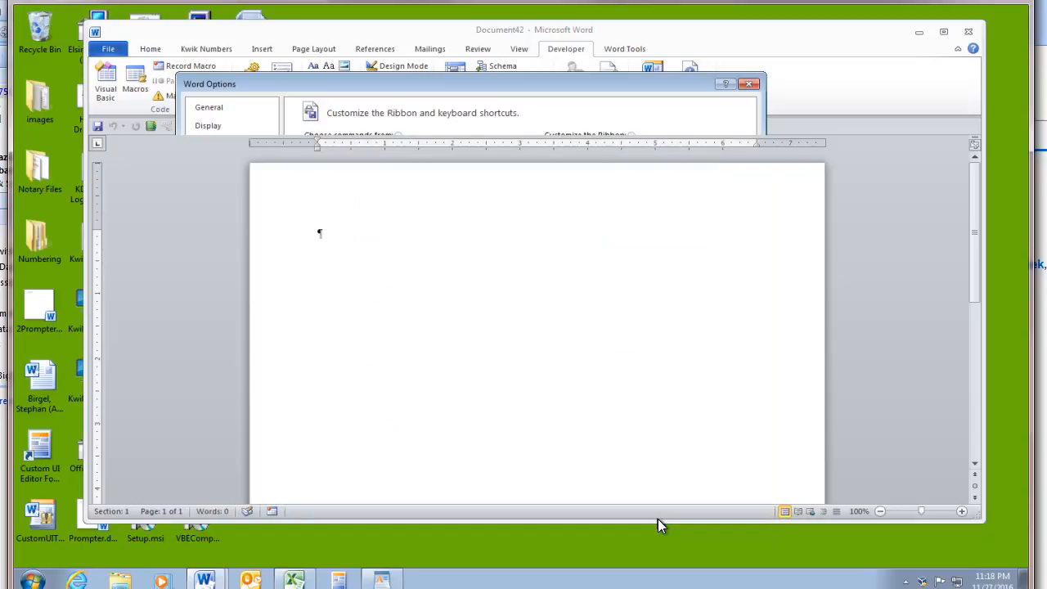
{"action": "left_click", "coordinate": [748, 83]}
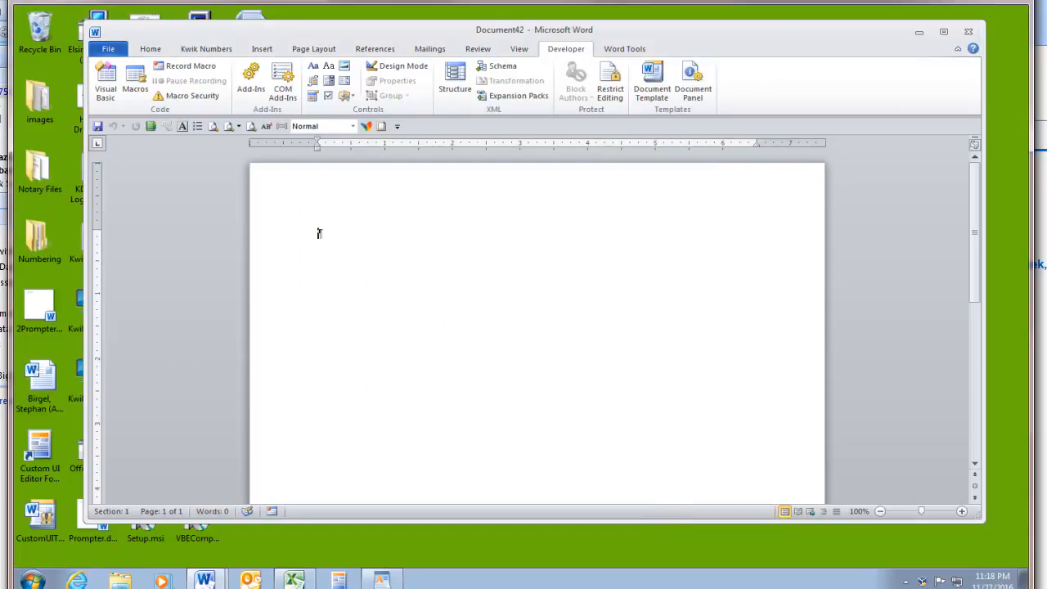